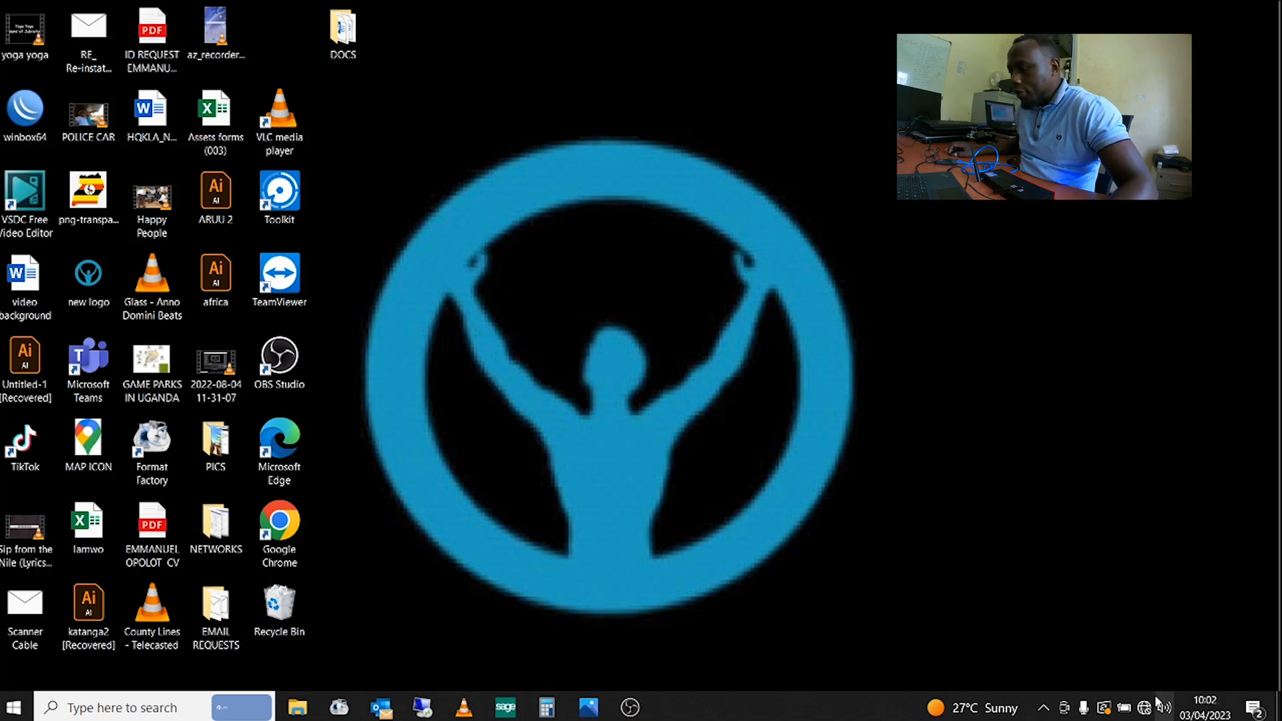
# Join the laptop to the open MikroTik-48EC9C Wi-Fi network from the taskbar network list.
pyautogui.click(1144, 708)
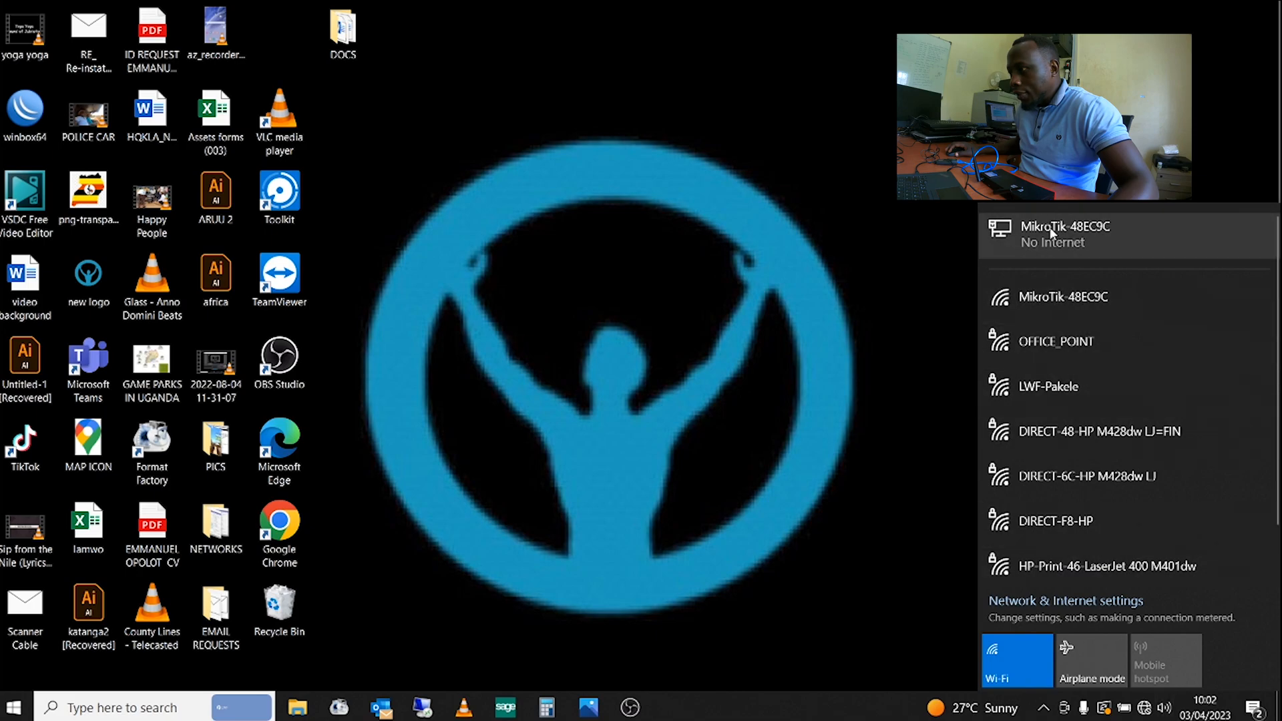
pyautogui.moveTo(1078, 236)
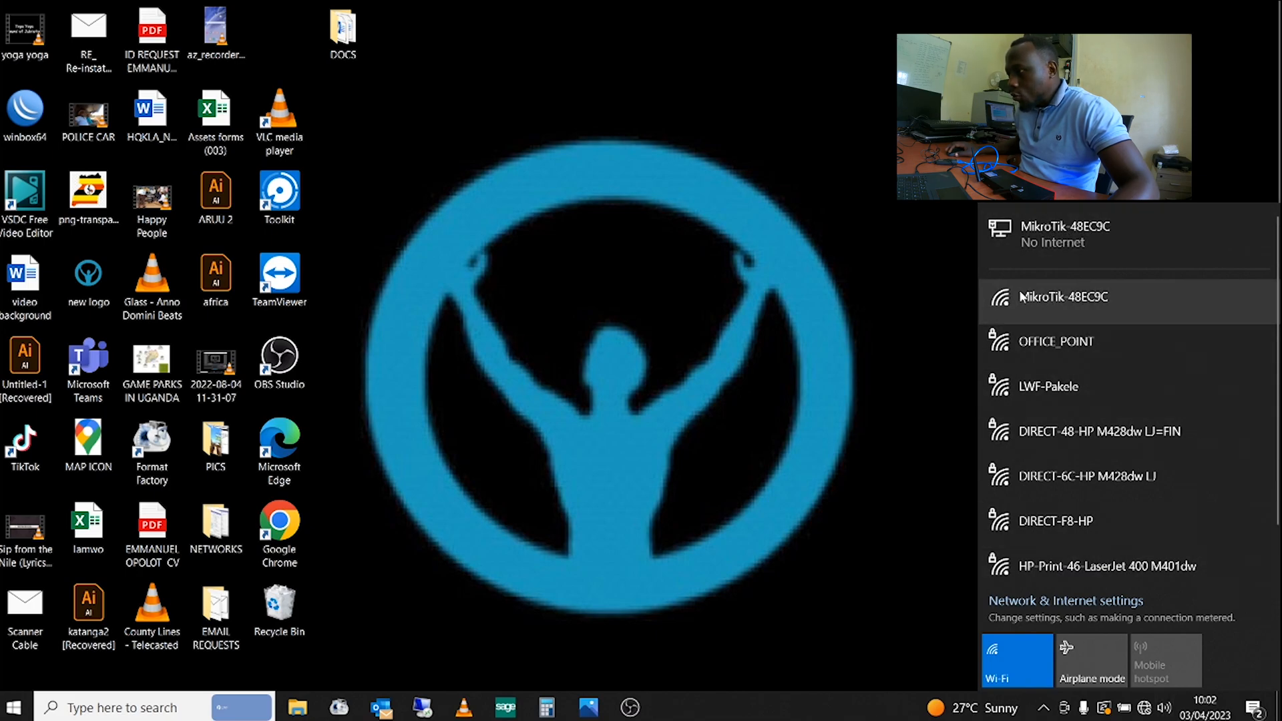
pyautogui.click(1063, 296)
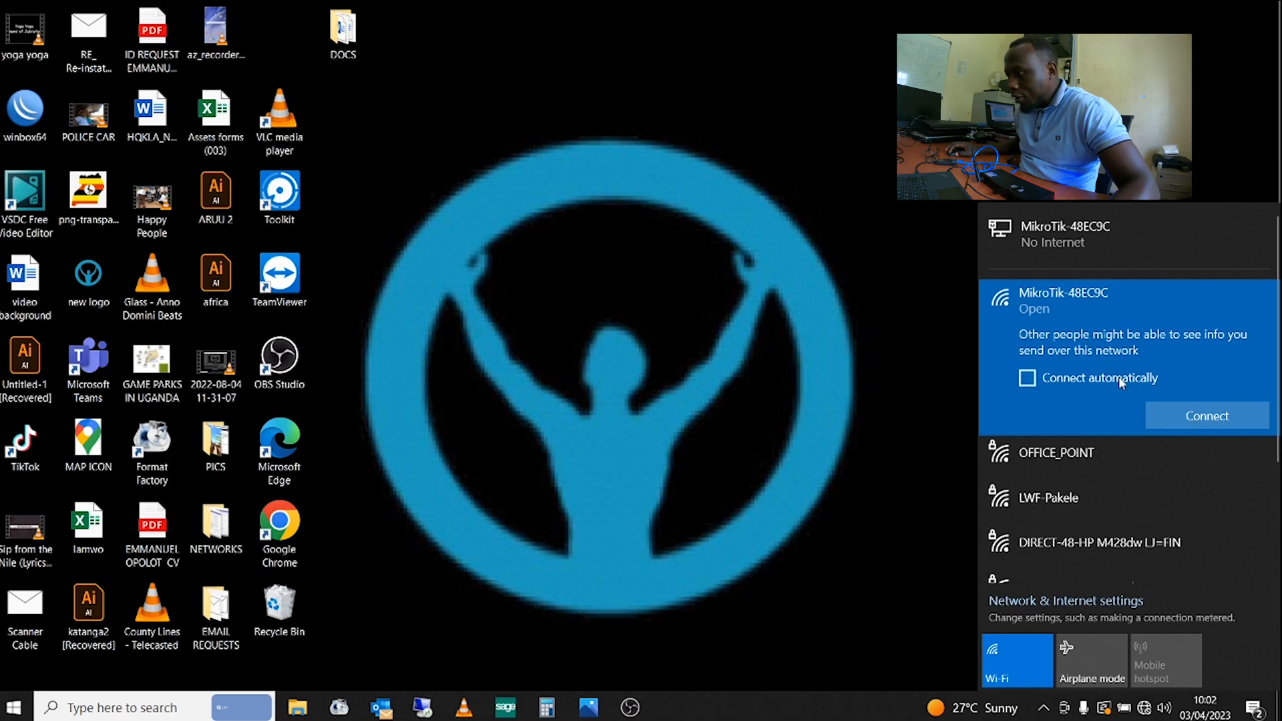
pyautogui.click(1207, 416)
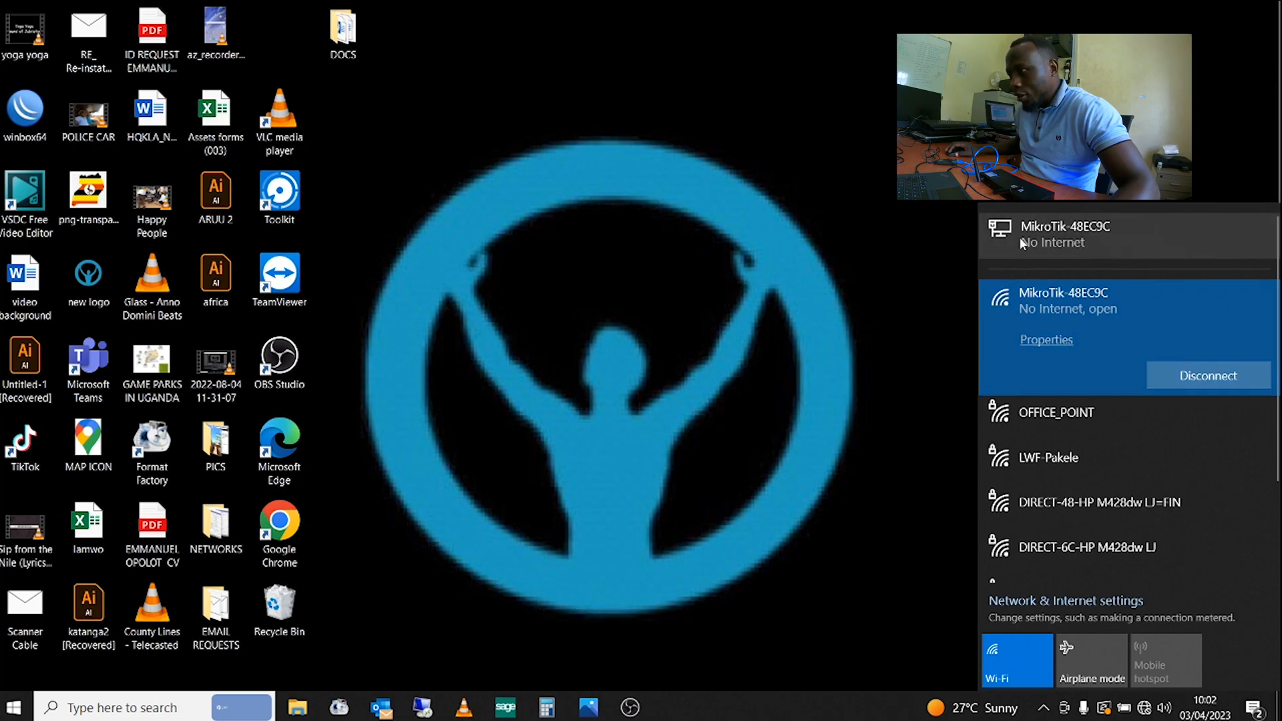
pyautogui.click(279, 609)
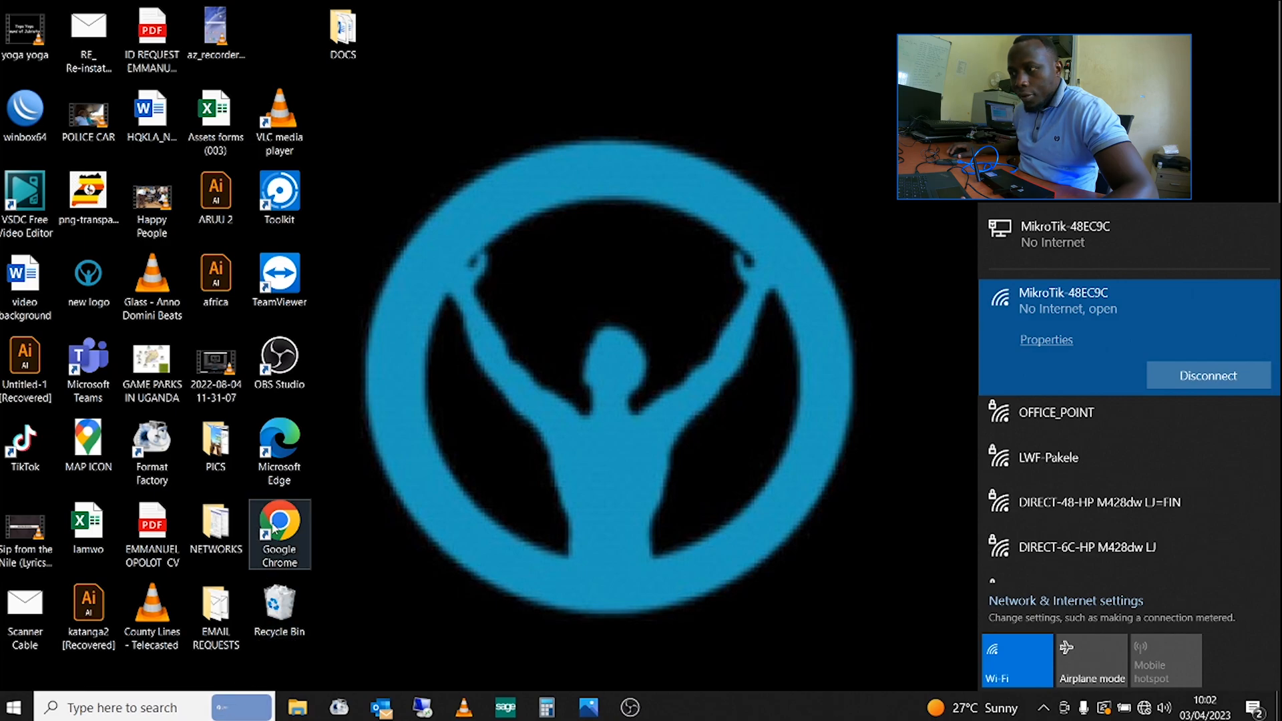
# Launch Chrome and load the router's WebFig Quick Set page at 192.168.88.1.
pyautogui.click(279, 534)
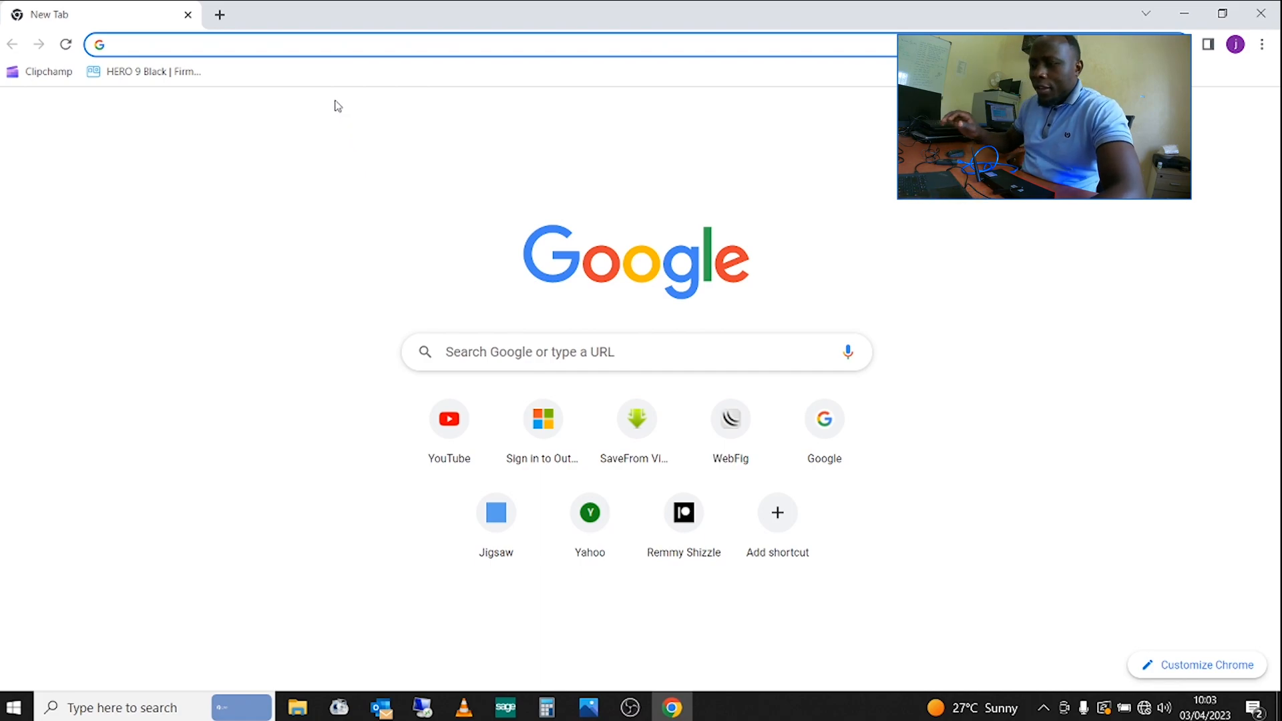
pyautogui.click(328, 44)
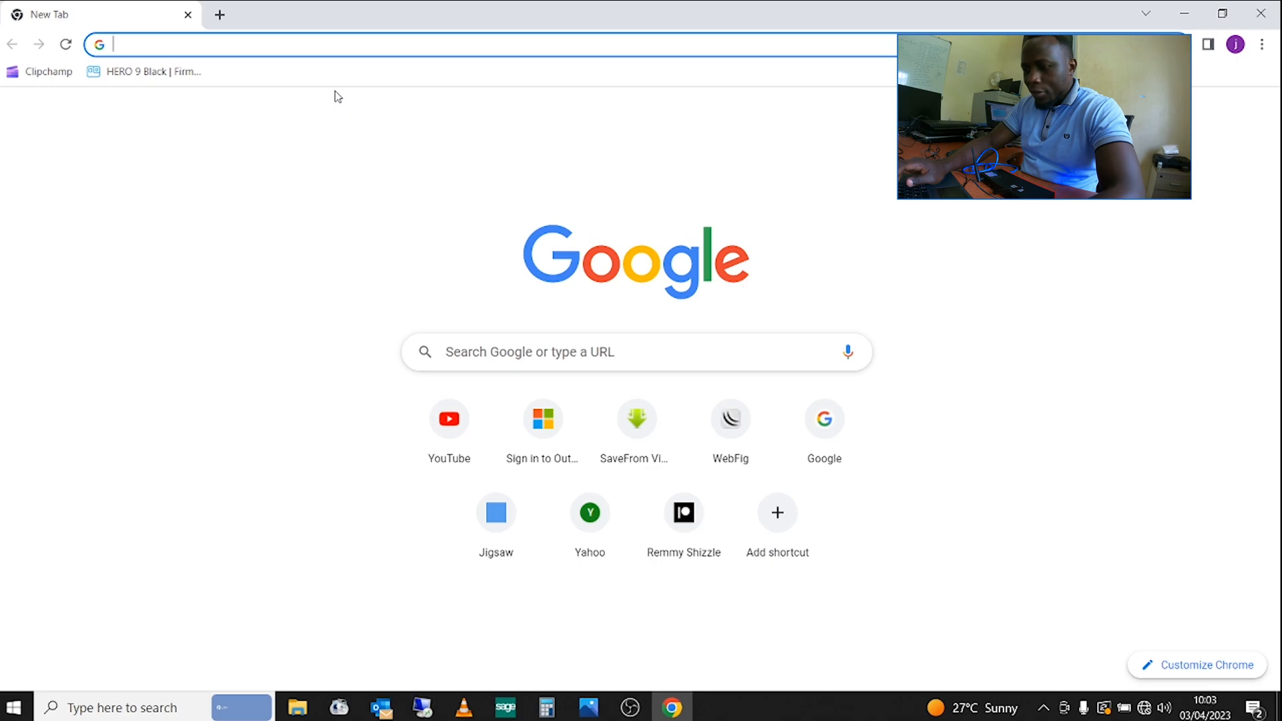
pyautogui.write('192.168.1.1')
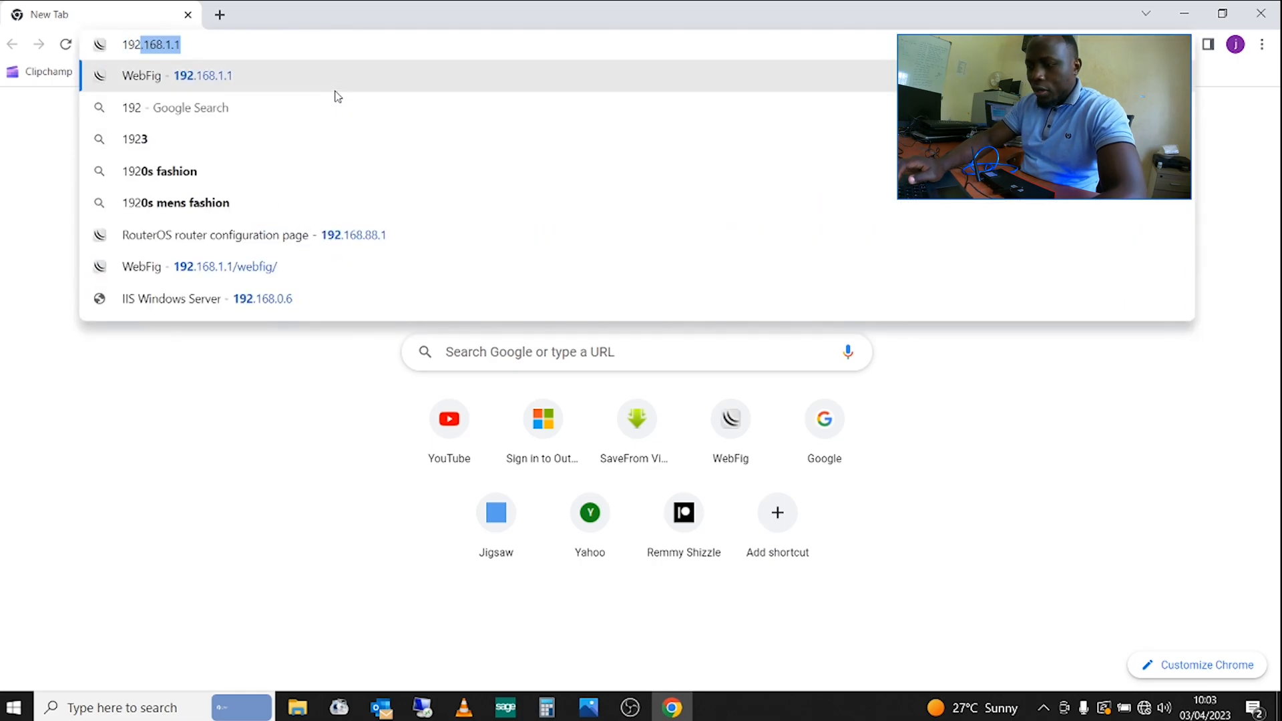
pyautogui.write('168')
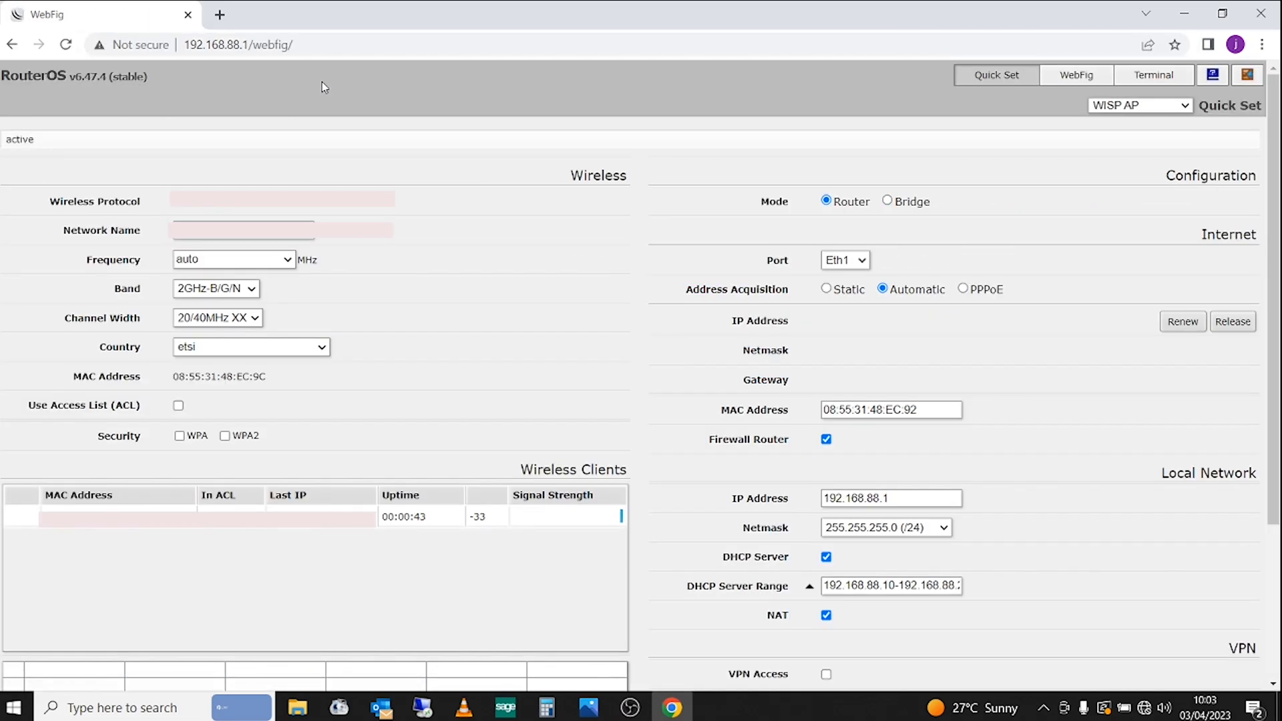
pyautogui.scroll(-3)
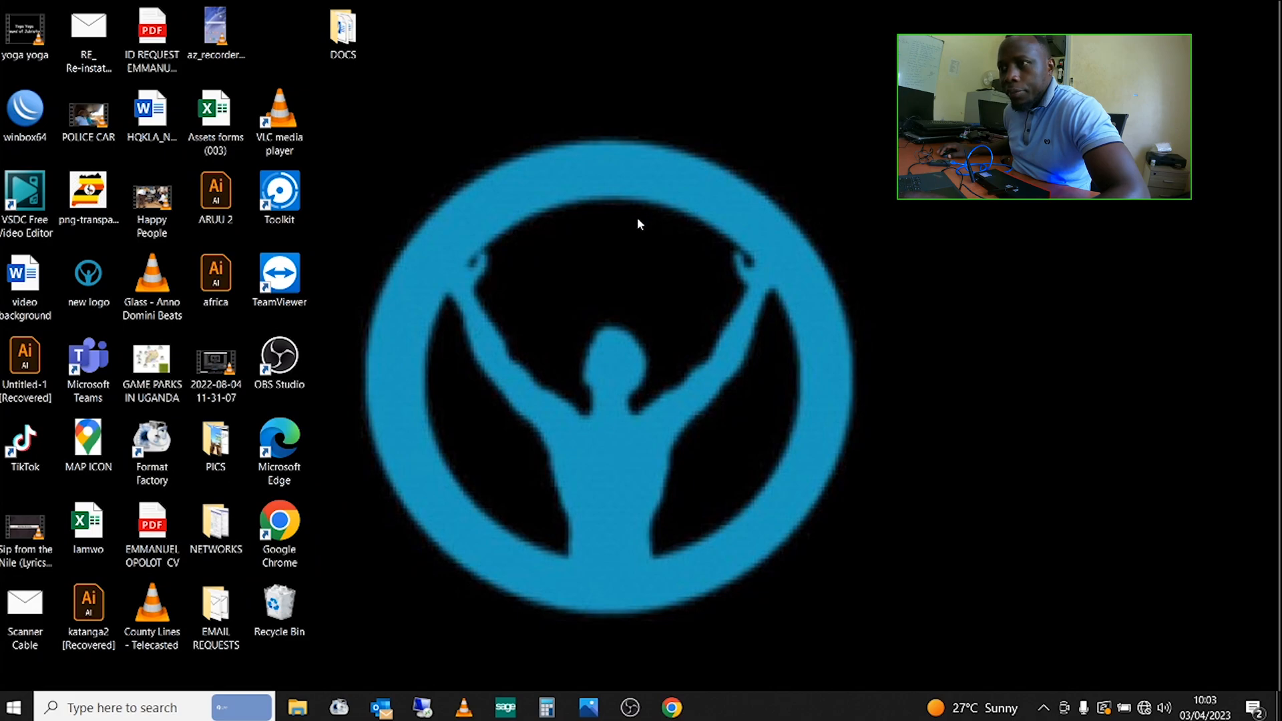
pyautogui.click(25, 114)
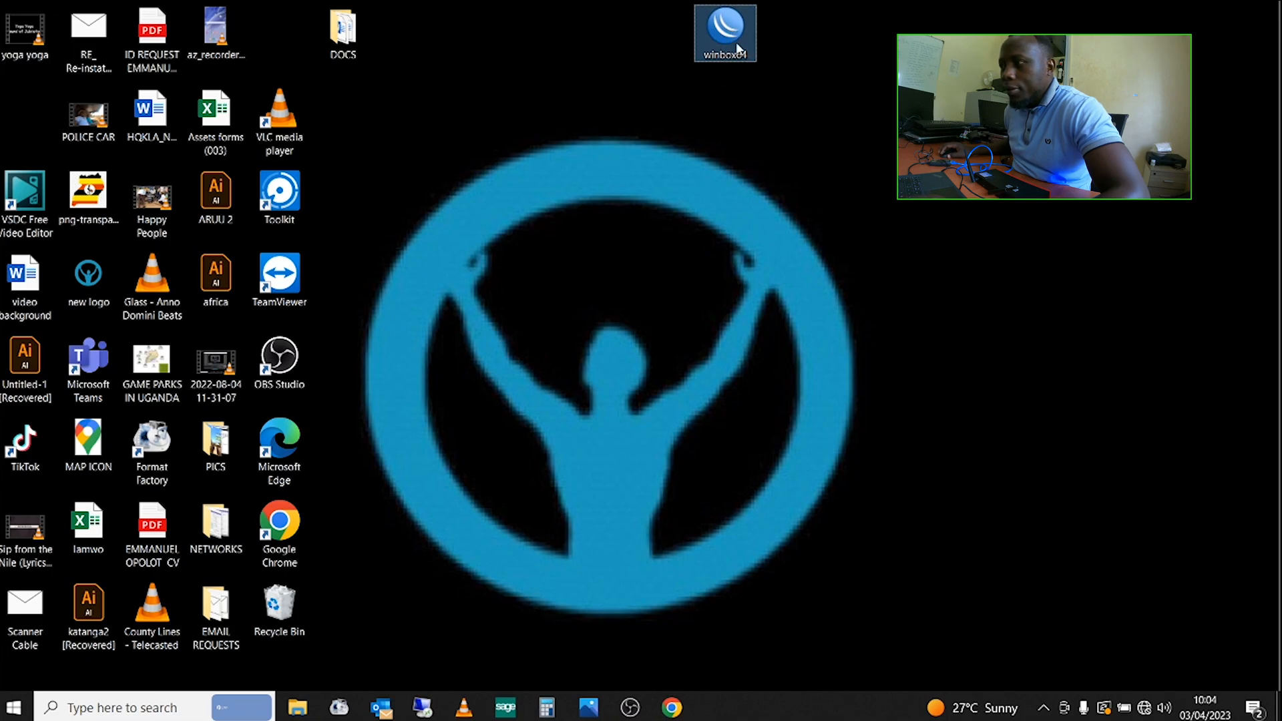
pyautogui.rightClick(722, 33)
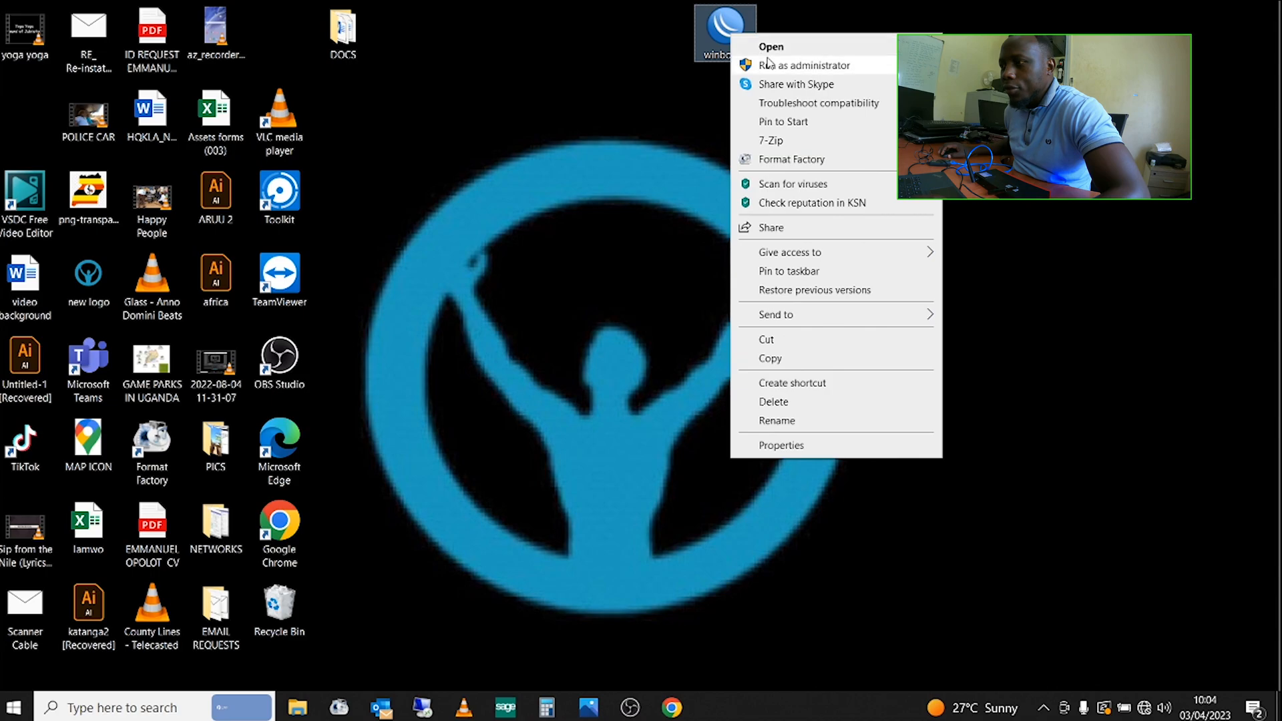
pyautogui.click(770, 46)
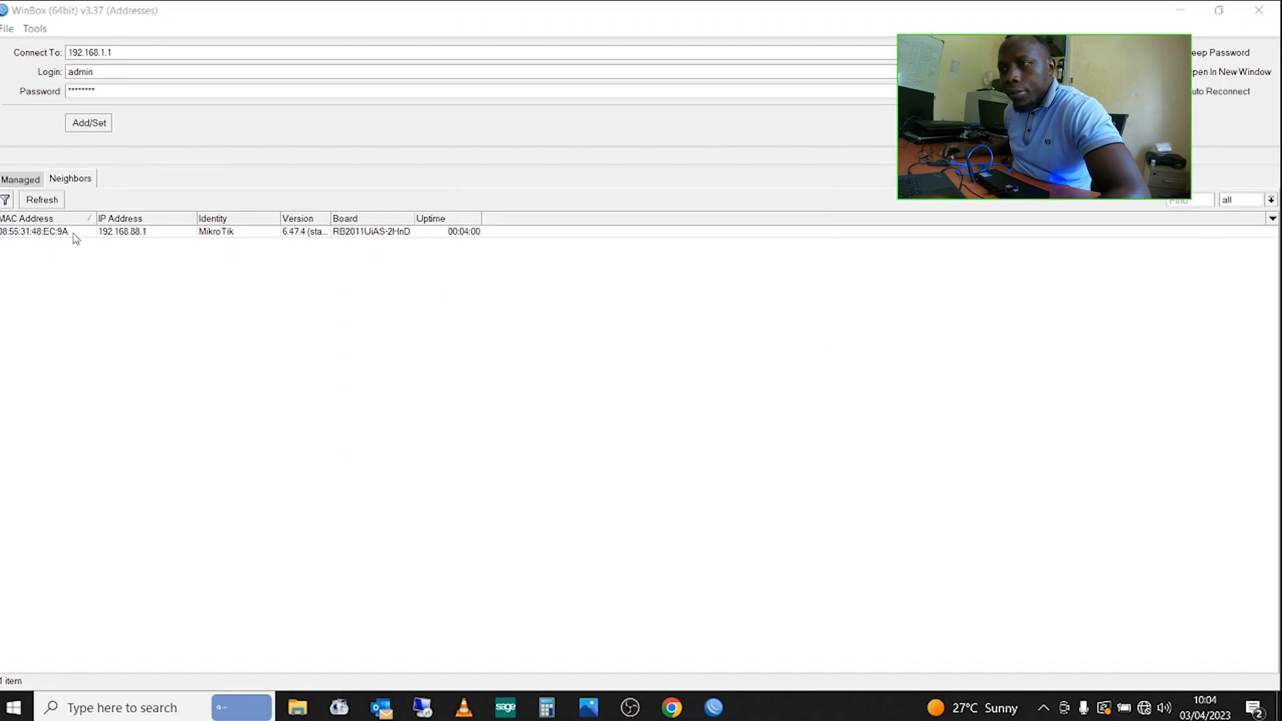
pyautogui.click(36, 232)
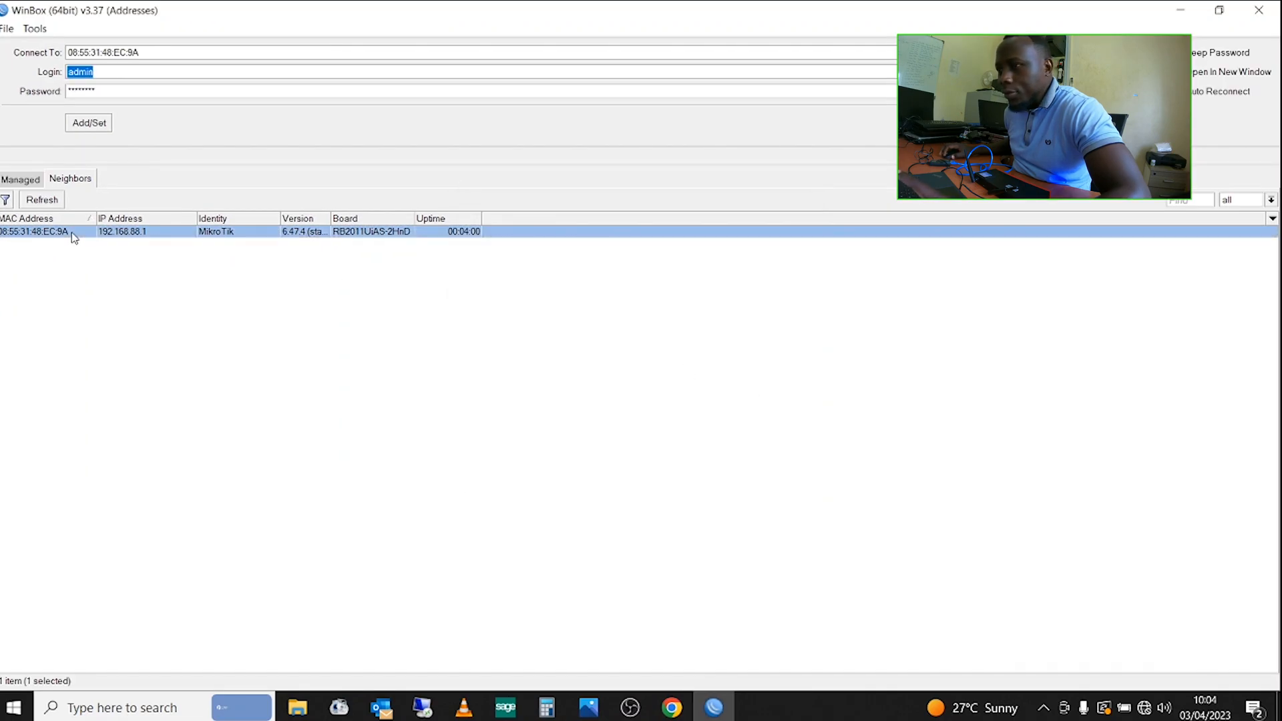
pyautogui.click(80, 91)
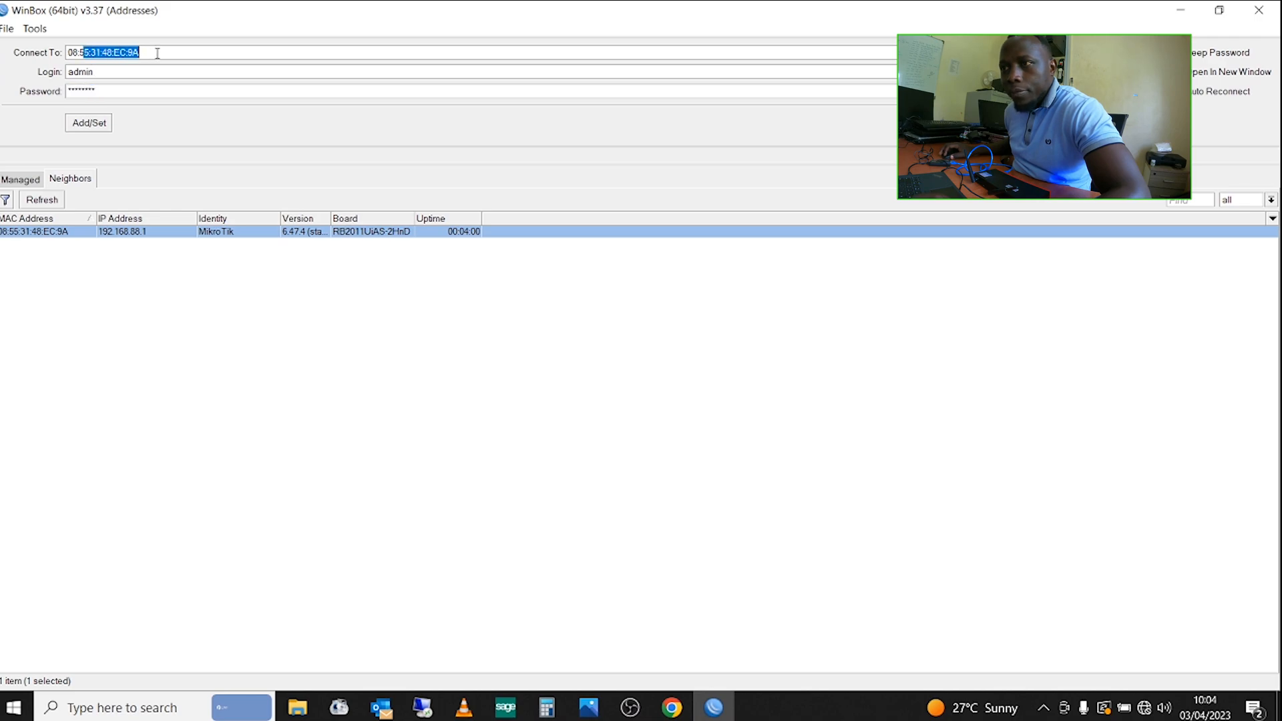
pyautogui.click(80, 72)
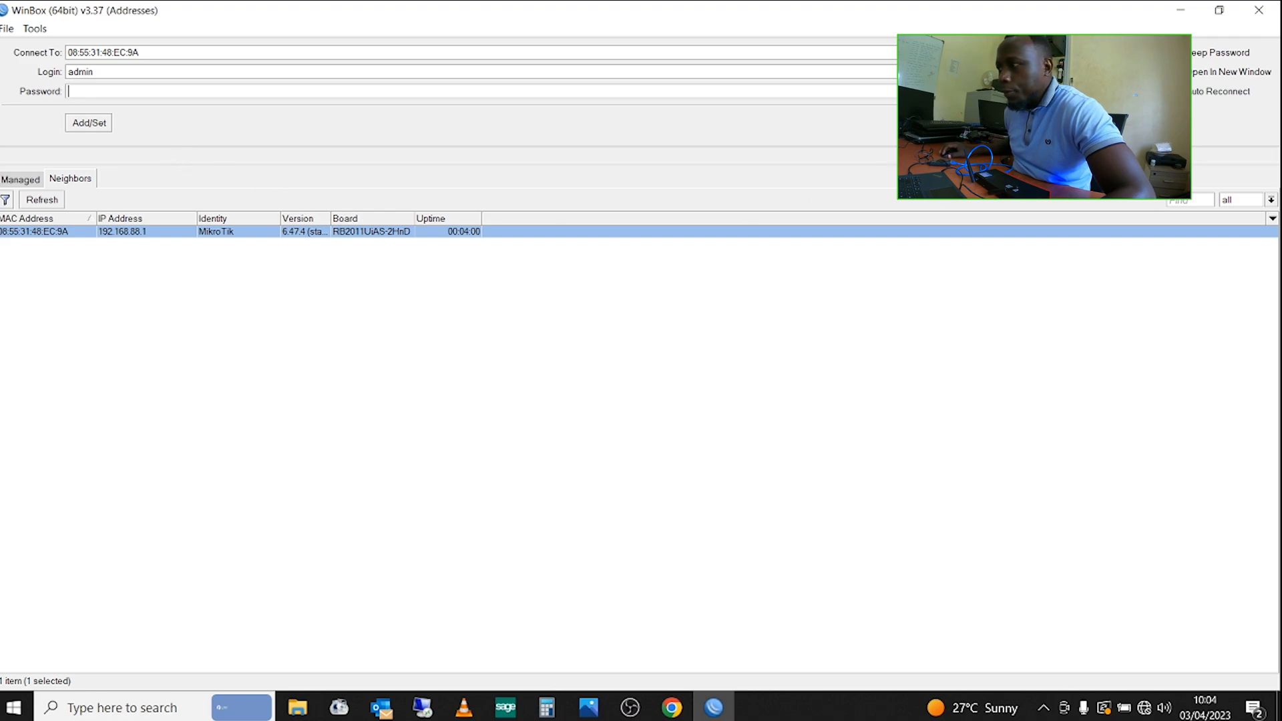
pyautogui.doubleClick(123, 232)
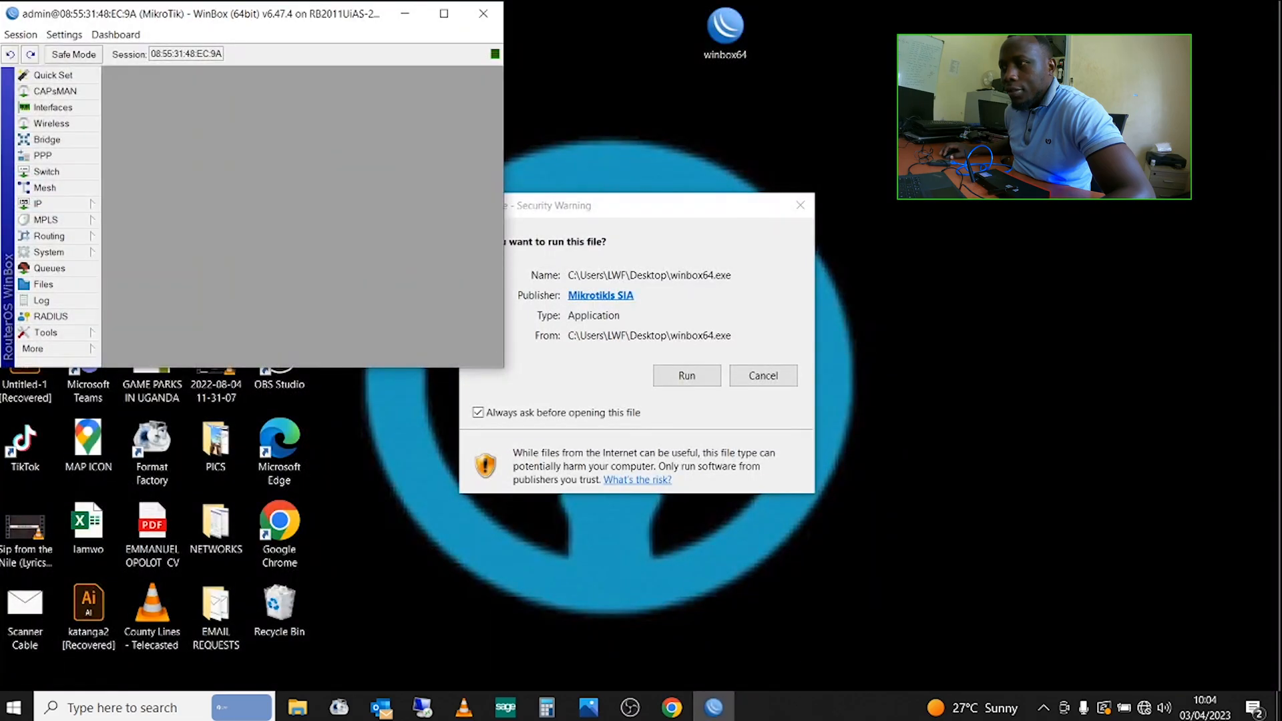
# Maximize the WinBox session, glance at the WebFig page, and open Quick Set.
pyautogui.click(685, 375)
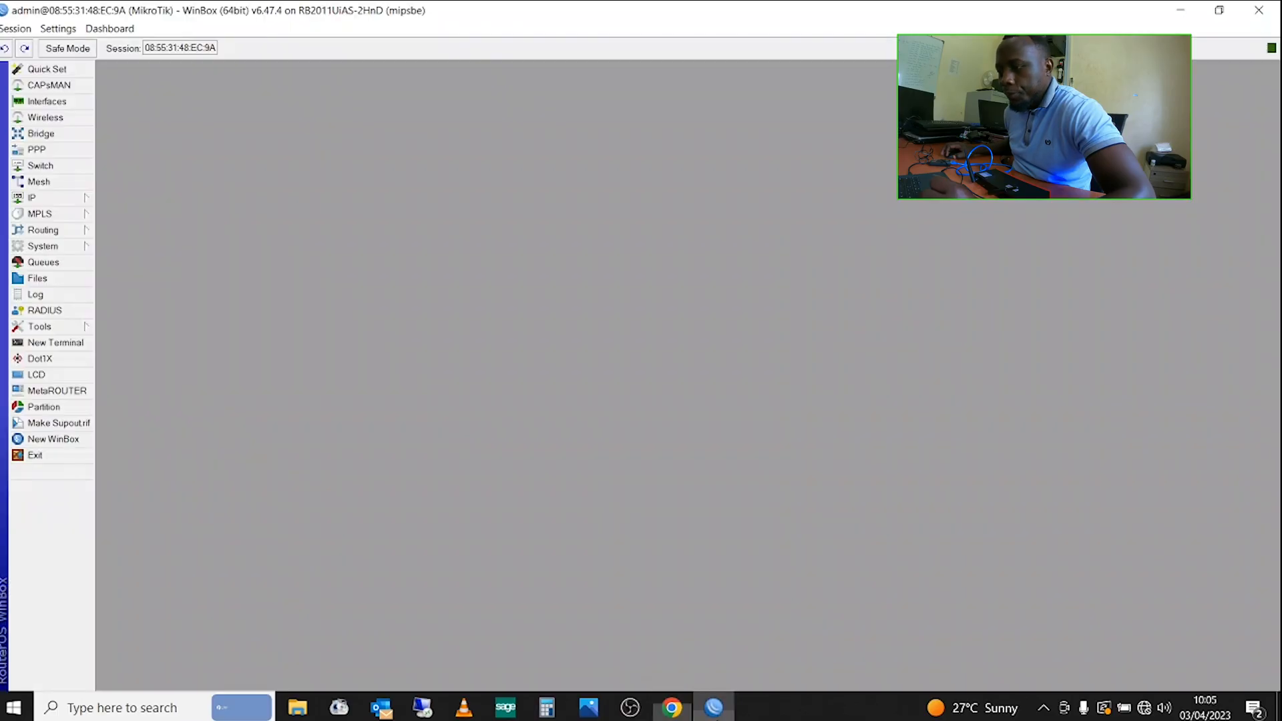
pyautogui.click(672, 708)
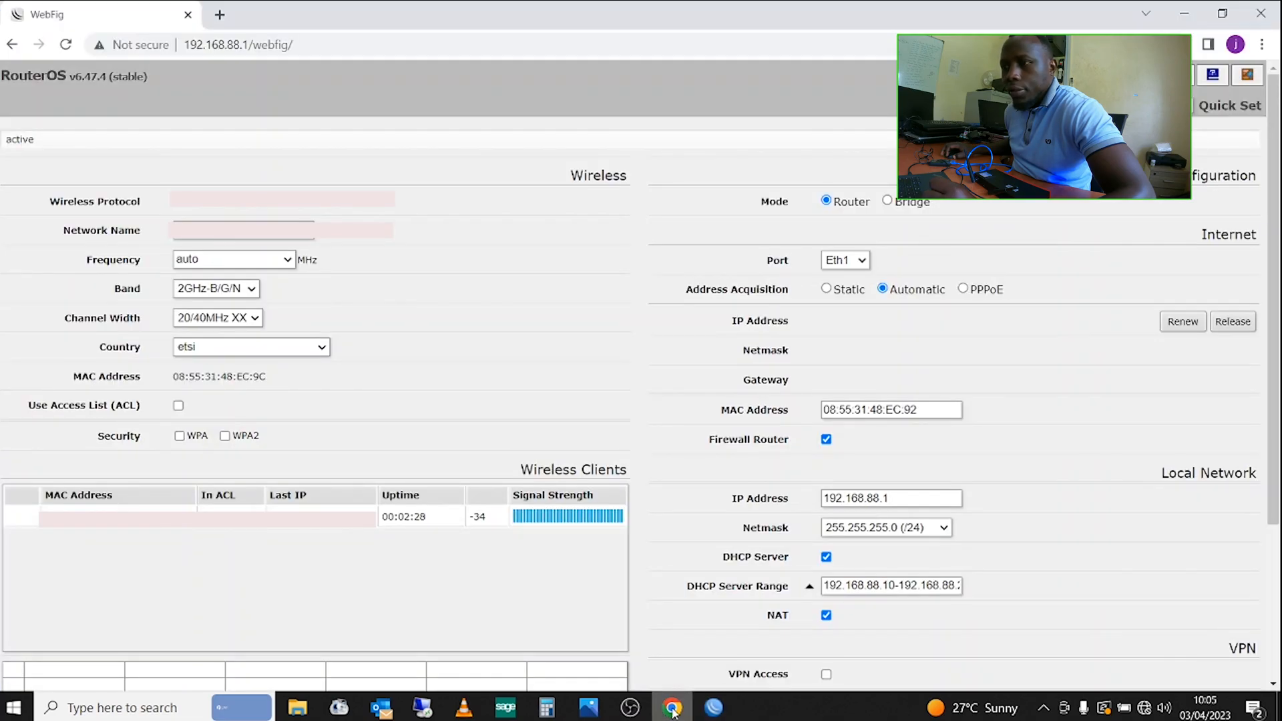
pyautogui.click(713, 707)
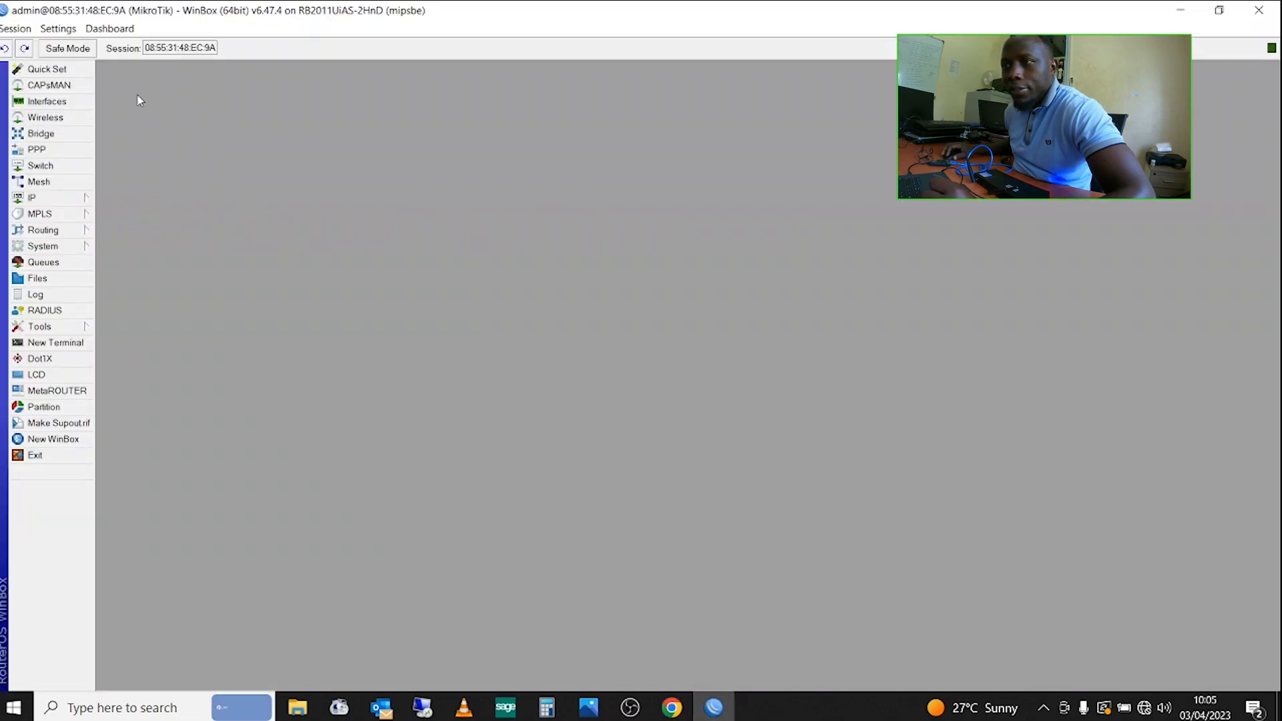
pyautogui.click(46, 68)
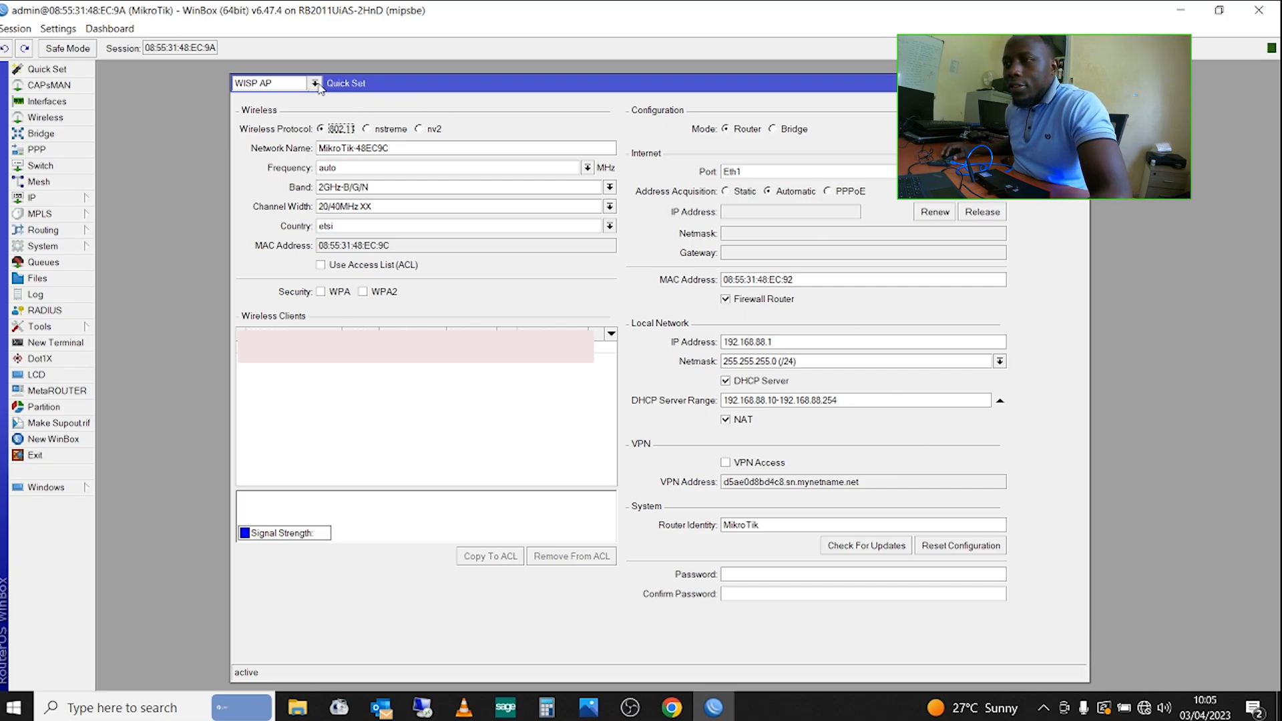
# Browse the Quick Set mode list and keep WISP AP as the mode.
pyautogui.click(314, 83)
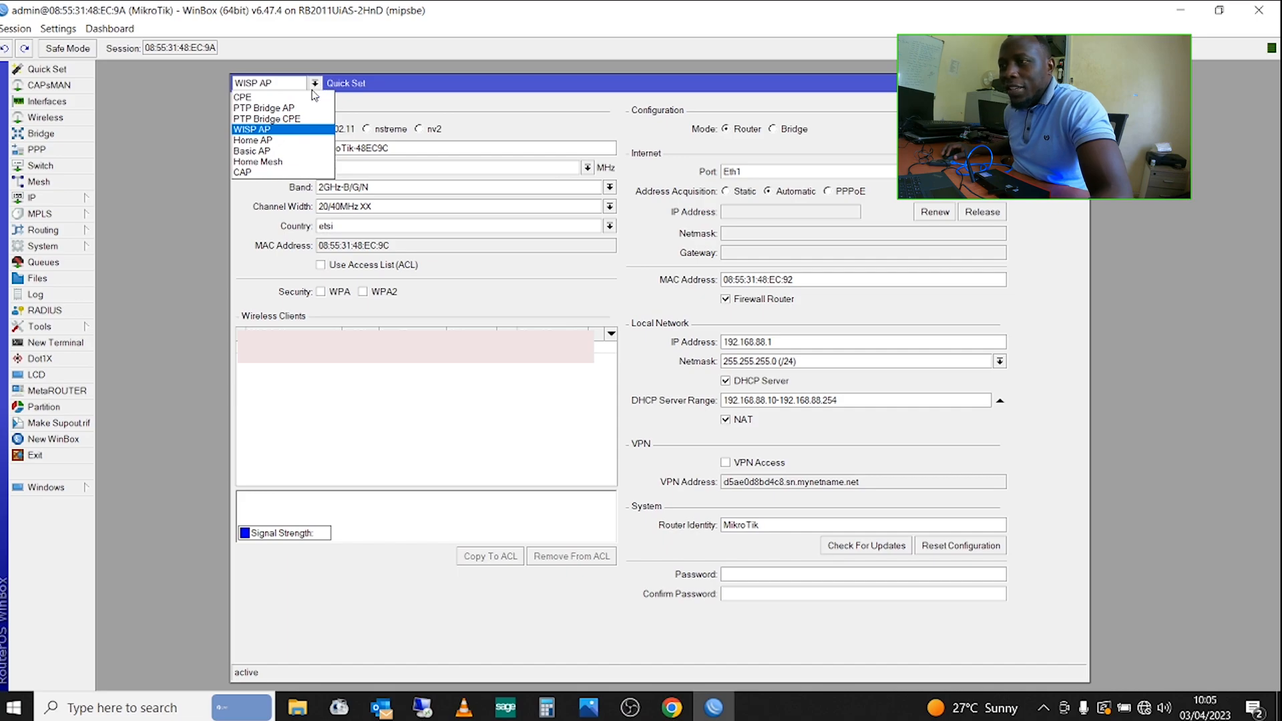
pyautogui.moveTo(265, 119)
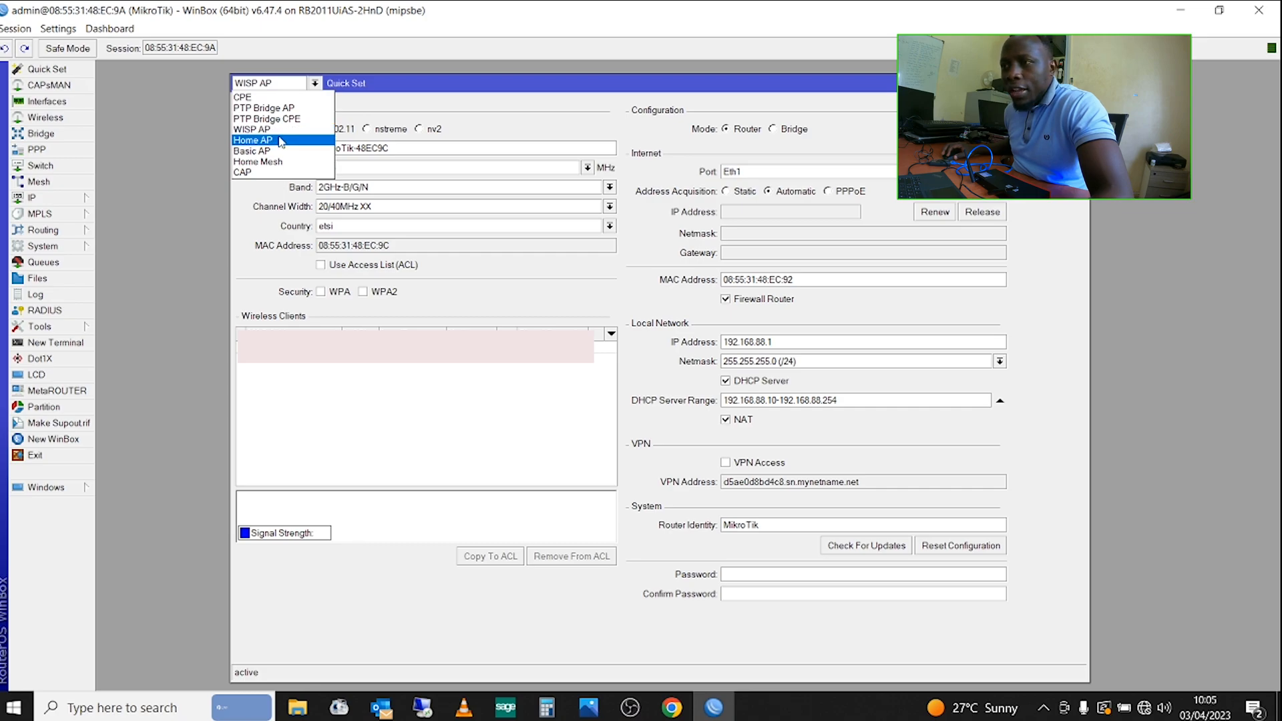
pyautogui.moveTo(262, 129)
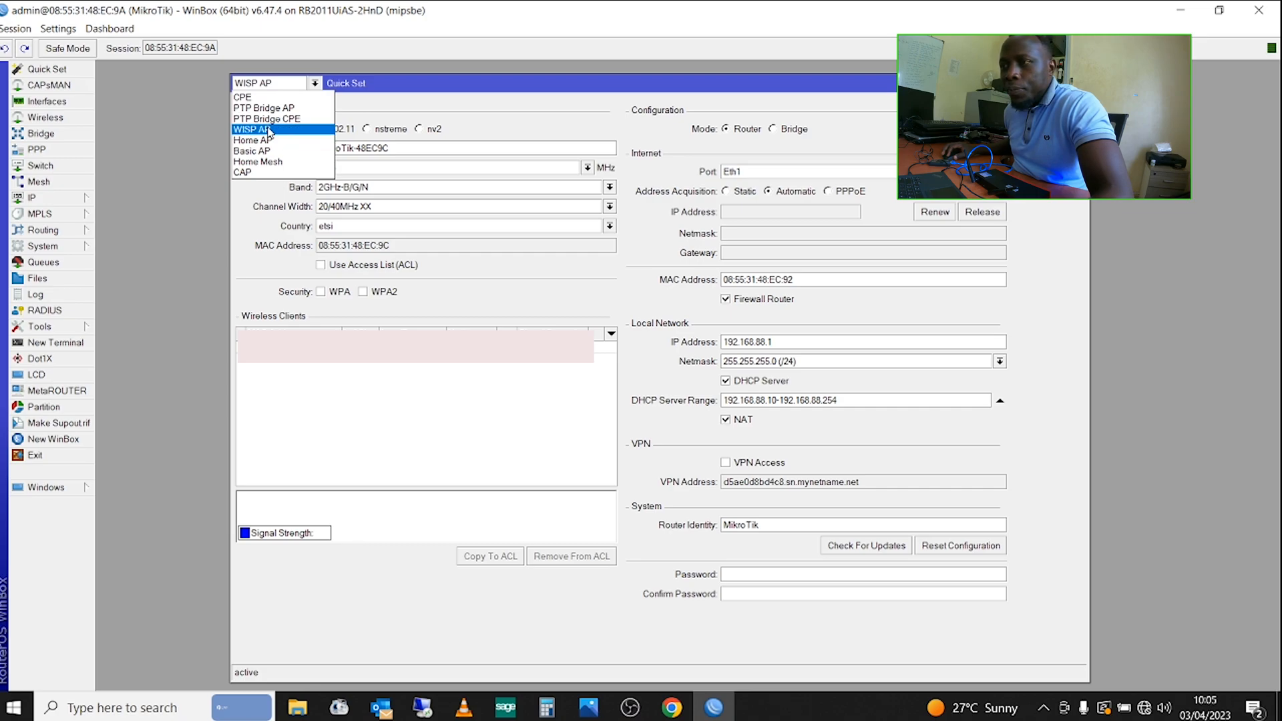
pyautogui.click(262, 129)
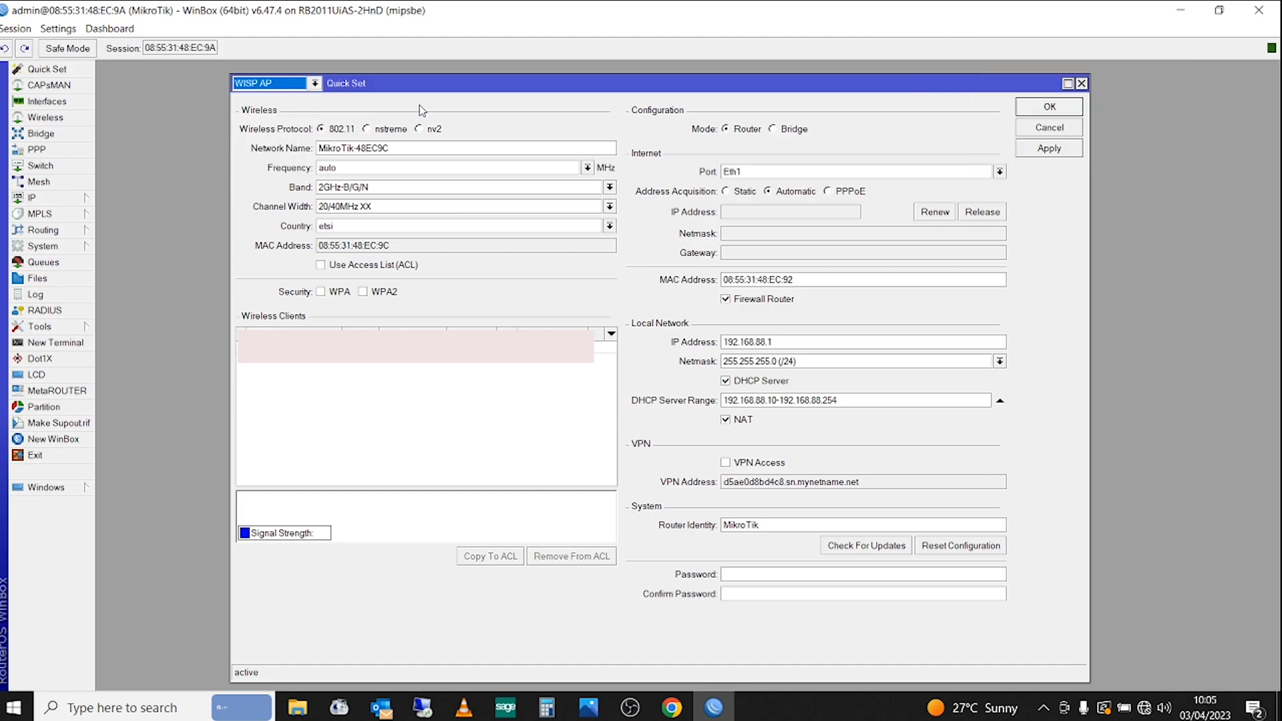
pyautogui.moveTo(447, 90)
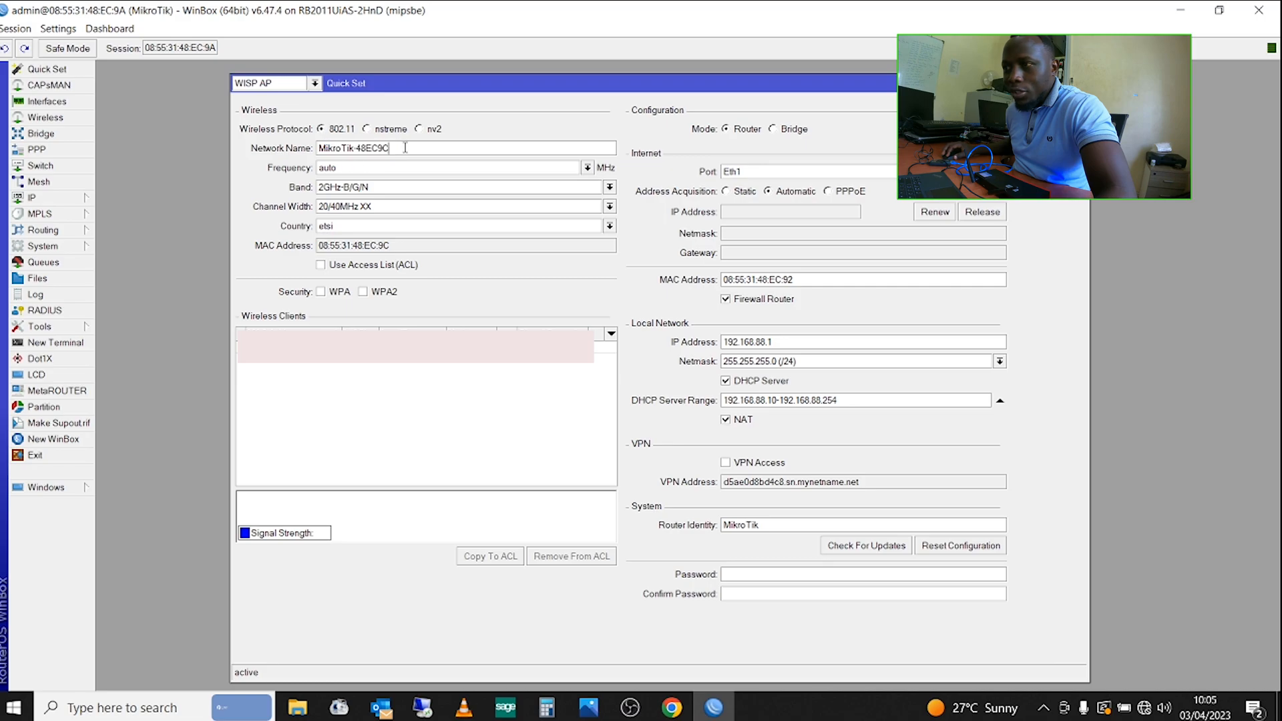
# Replace the wireless network name with TESTING.
pyautogui.tripleClick(352, 147)
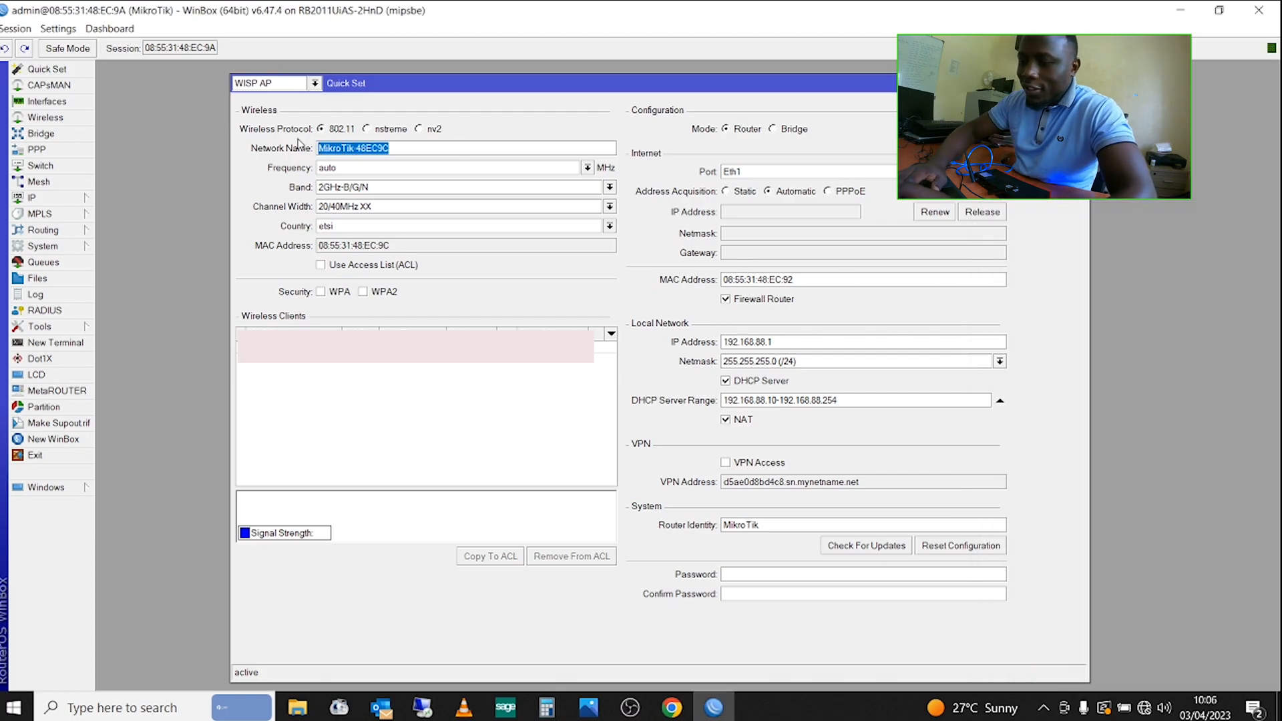
pyautogui.write('TES')
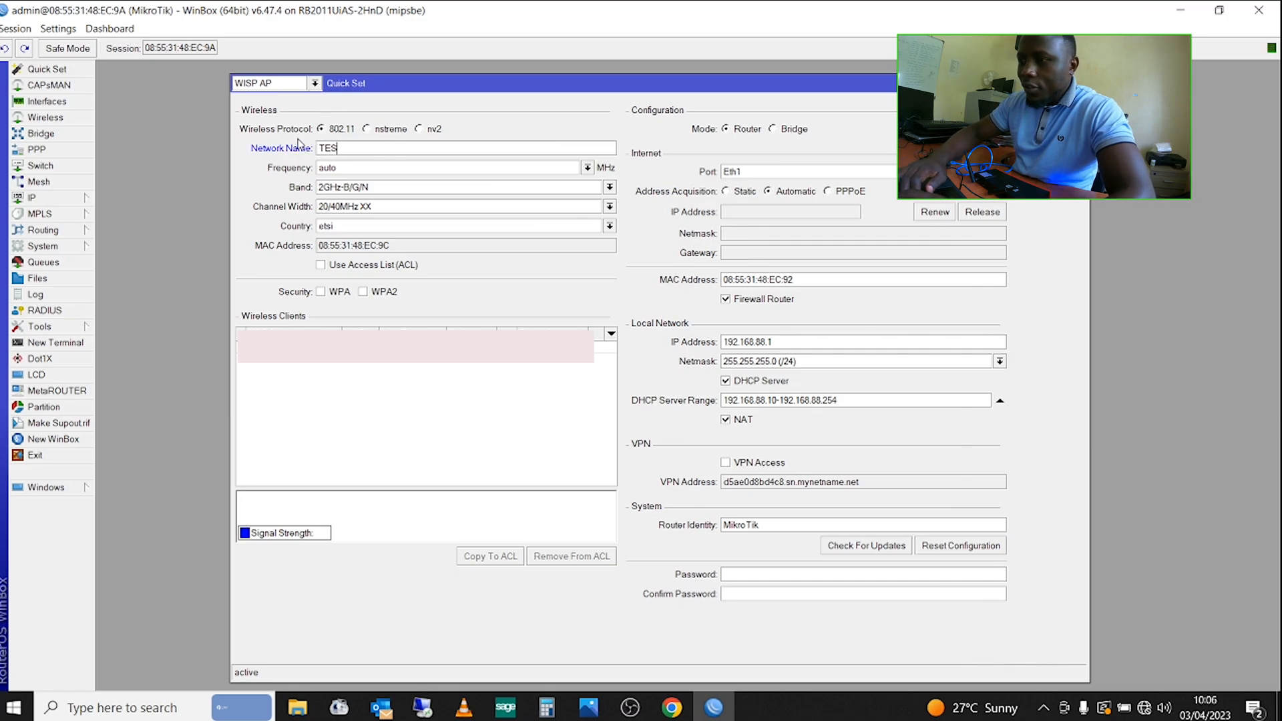
pyautogui.write('TING')
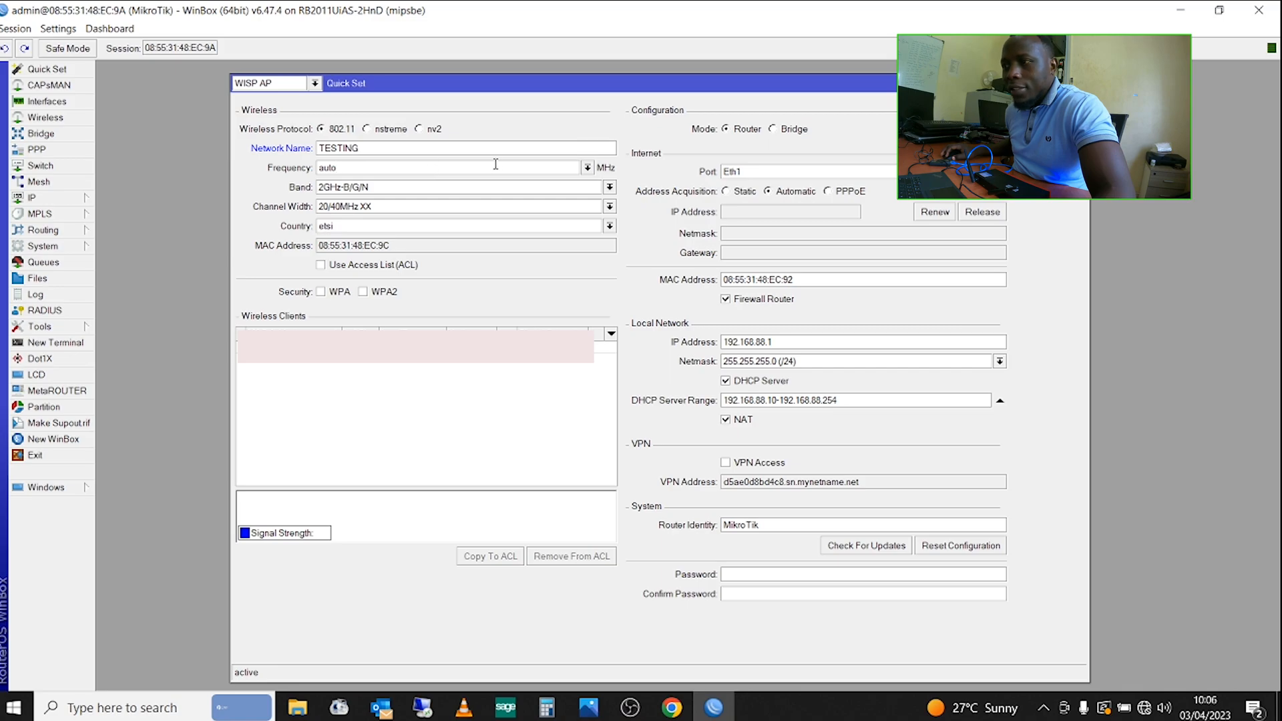
# Check frequency and band, keeping 20/40MHz XX channel width and etsi country.
pyautogui.click(587, 168)
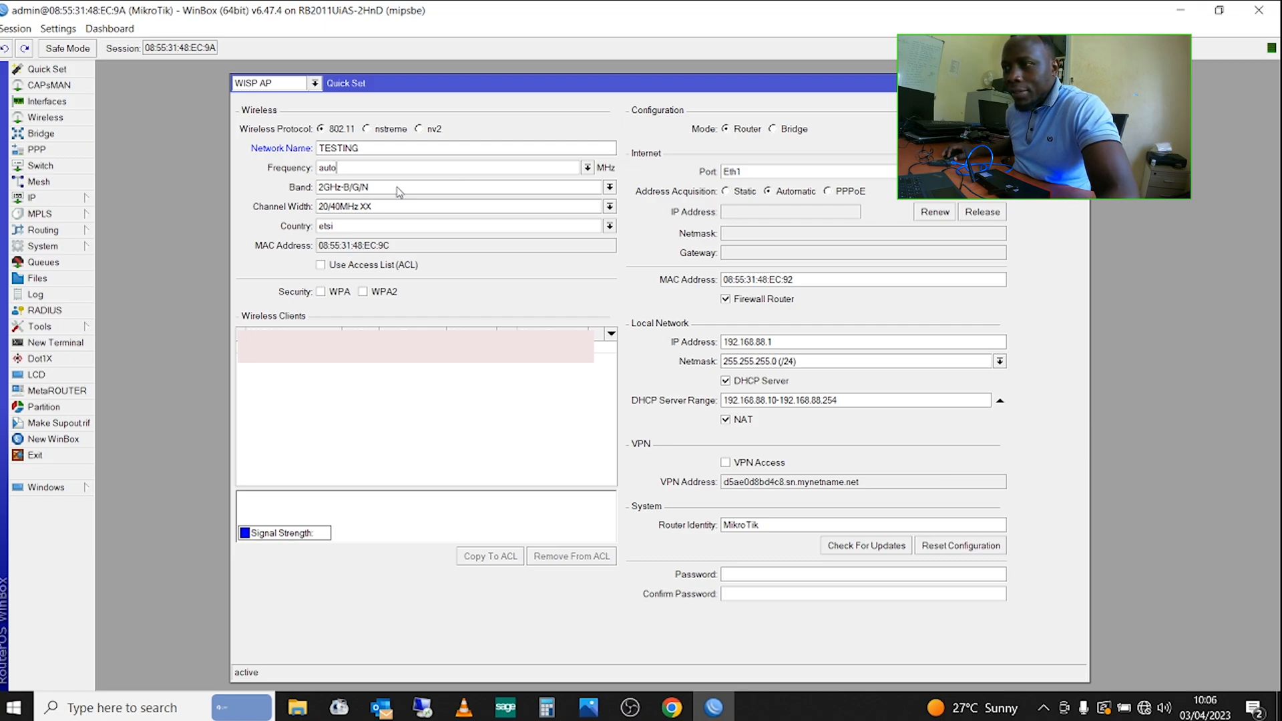
pyautogui.click(609, 187)
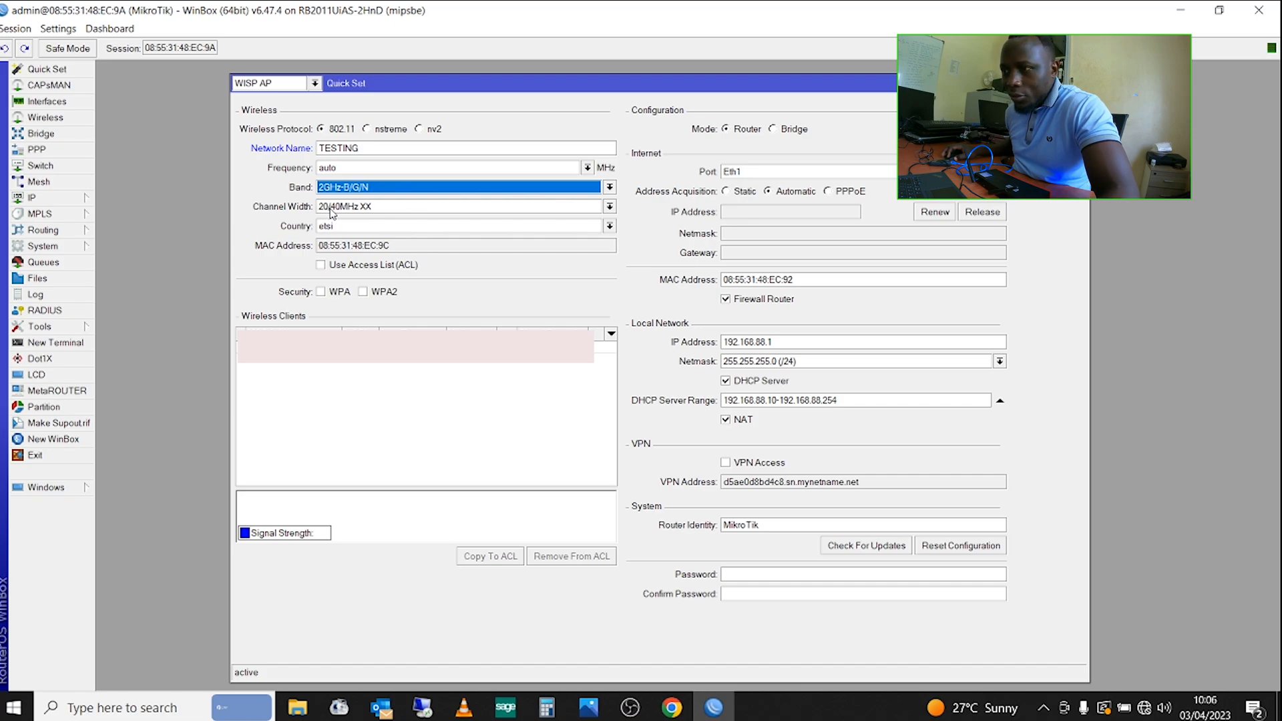
pyautogui.click(609, 206)
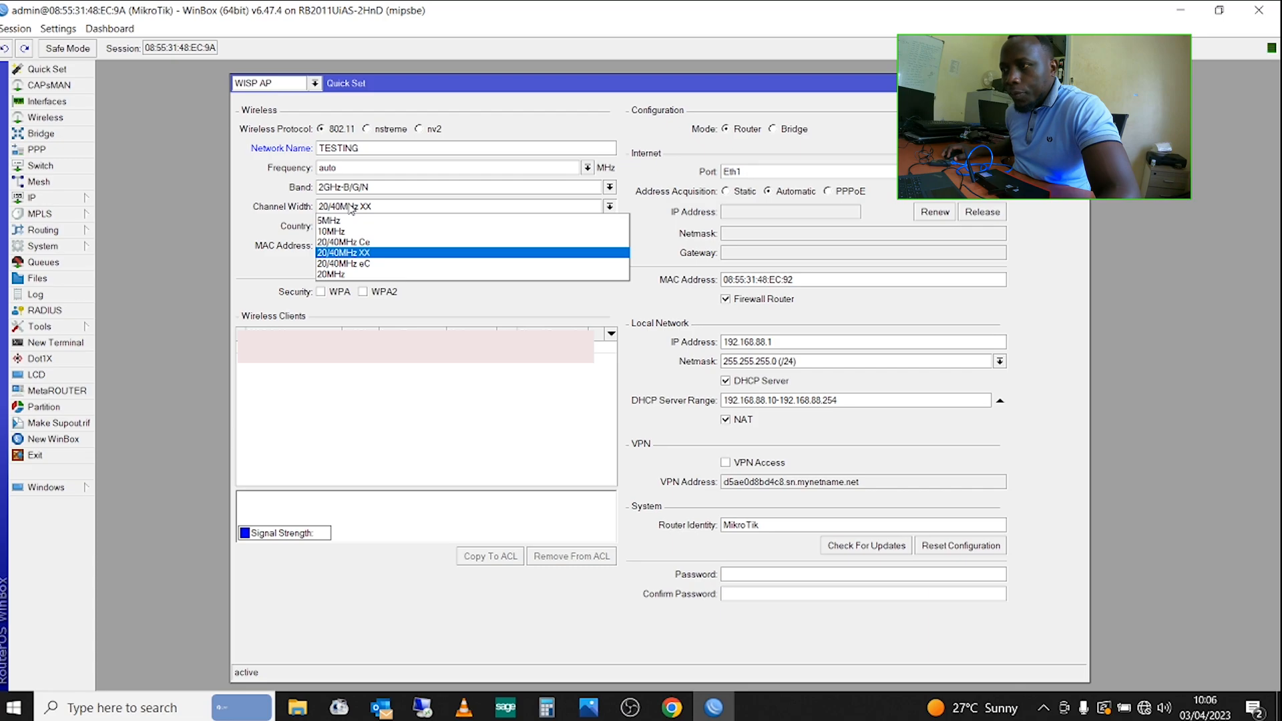
pyautogui.click(345, 252)
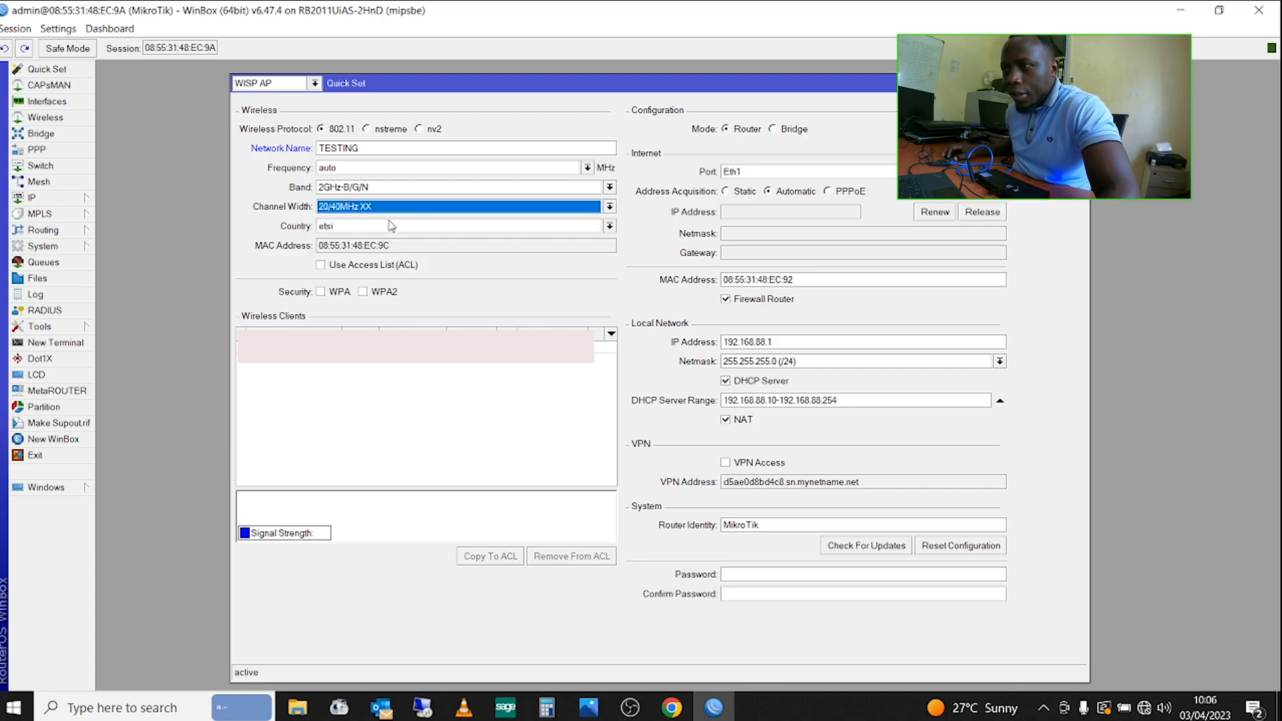
pyautogui.click(608, 226)
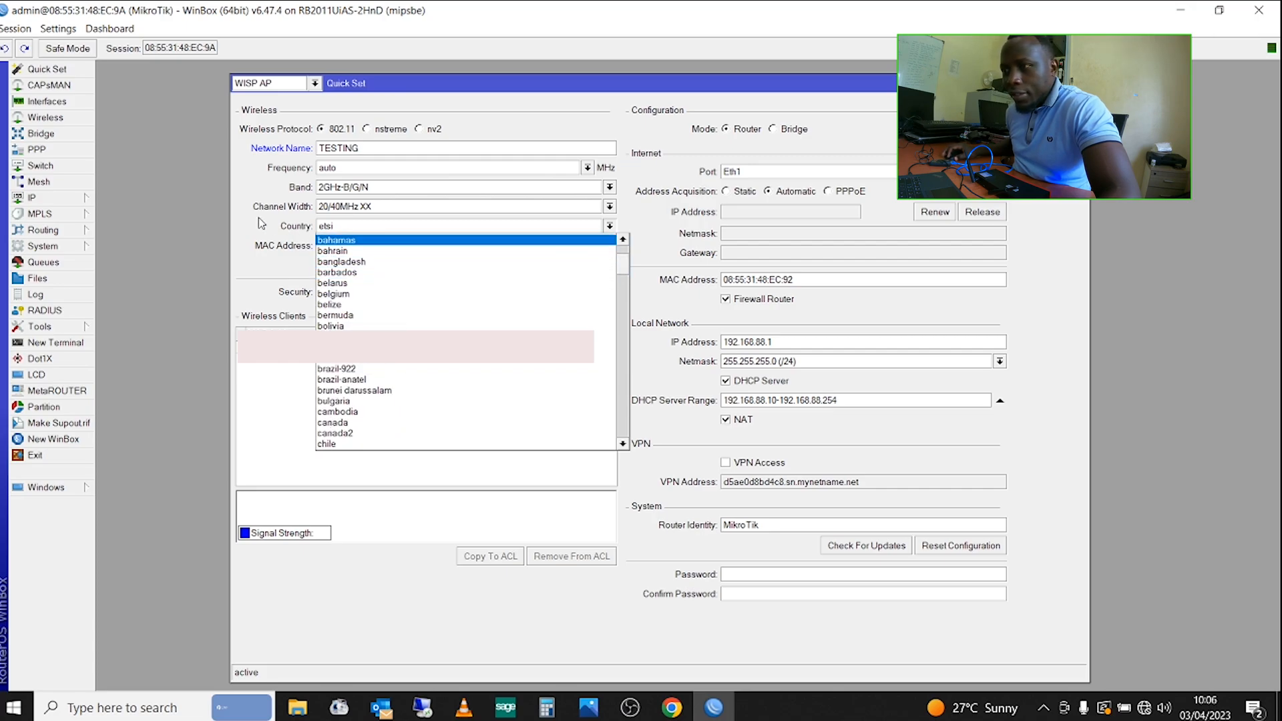
pyautogui.click(324, 225)
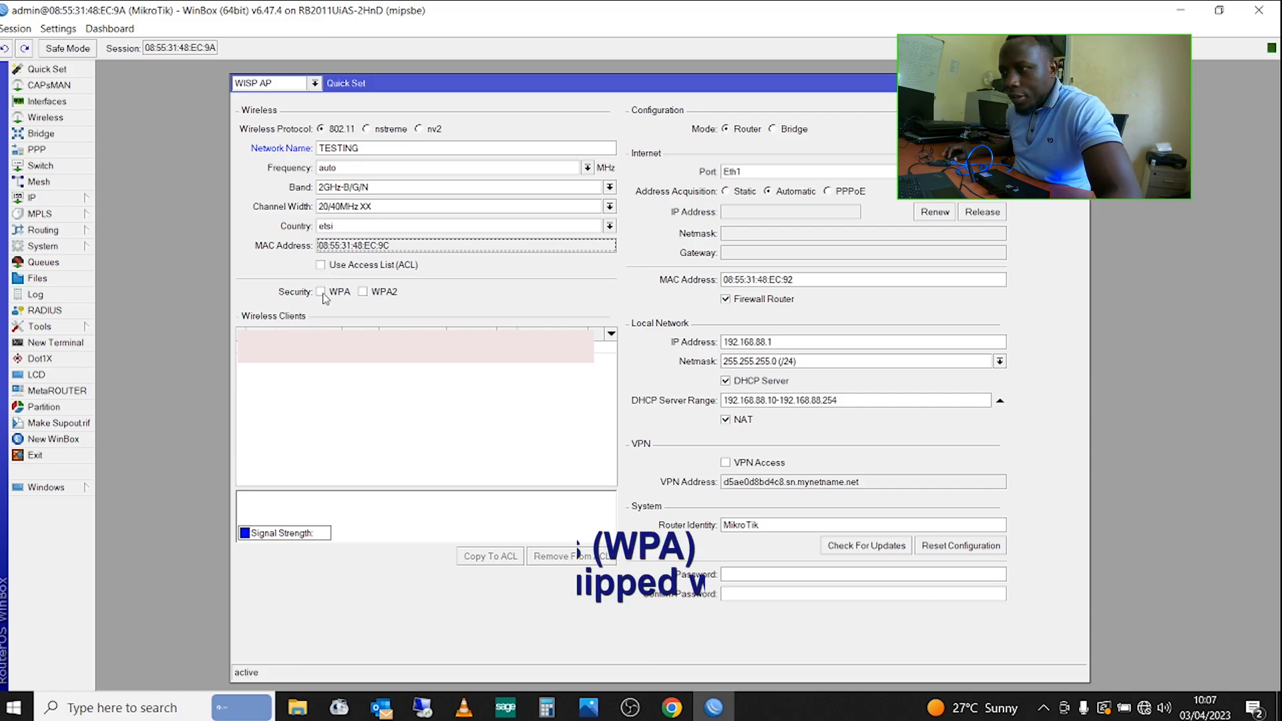
pyautogui.click(321, 291)
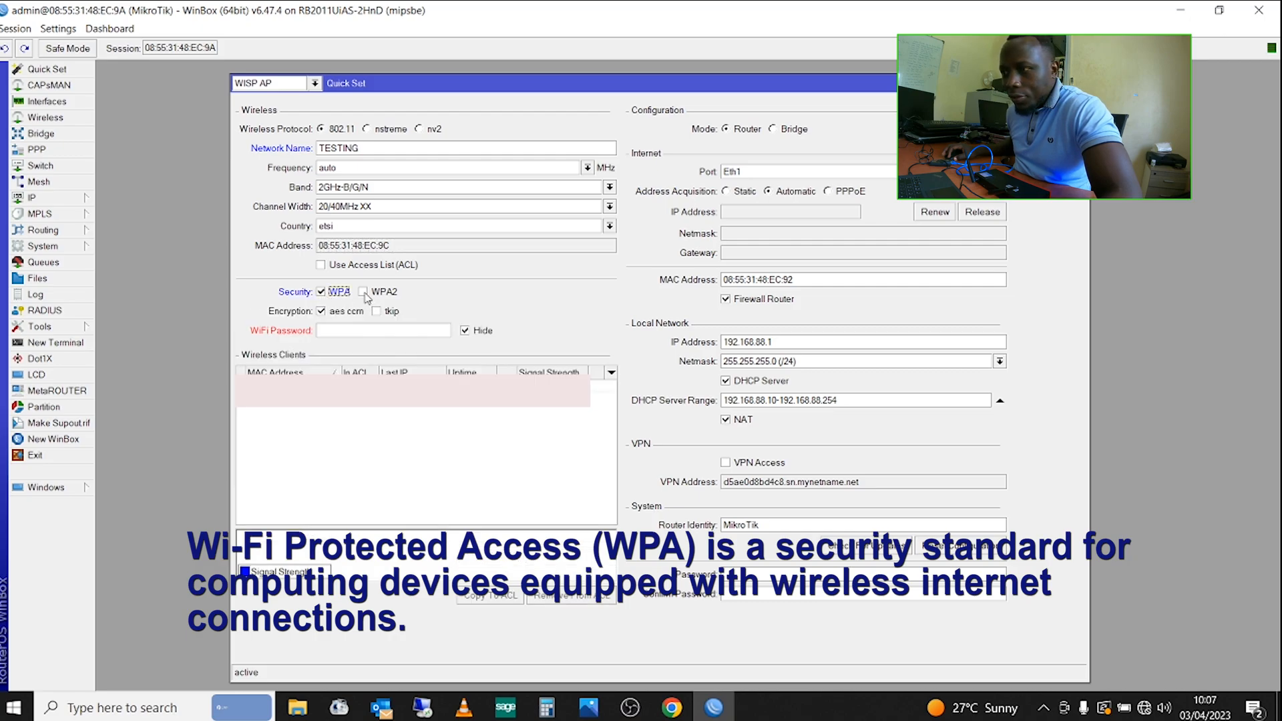
pyautogui.click(376, 291)
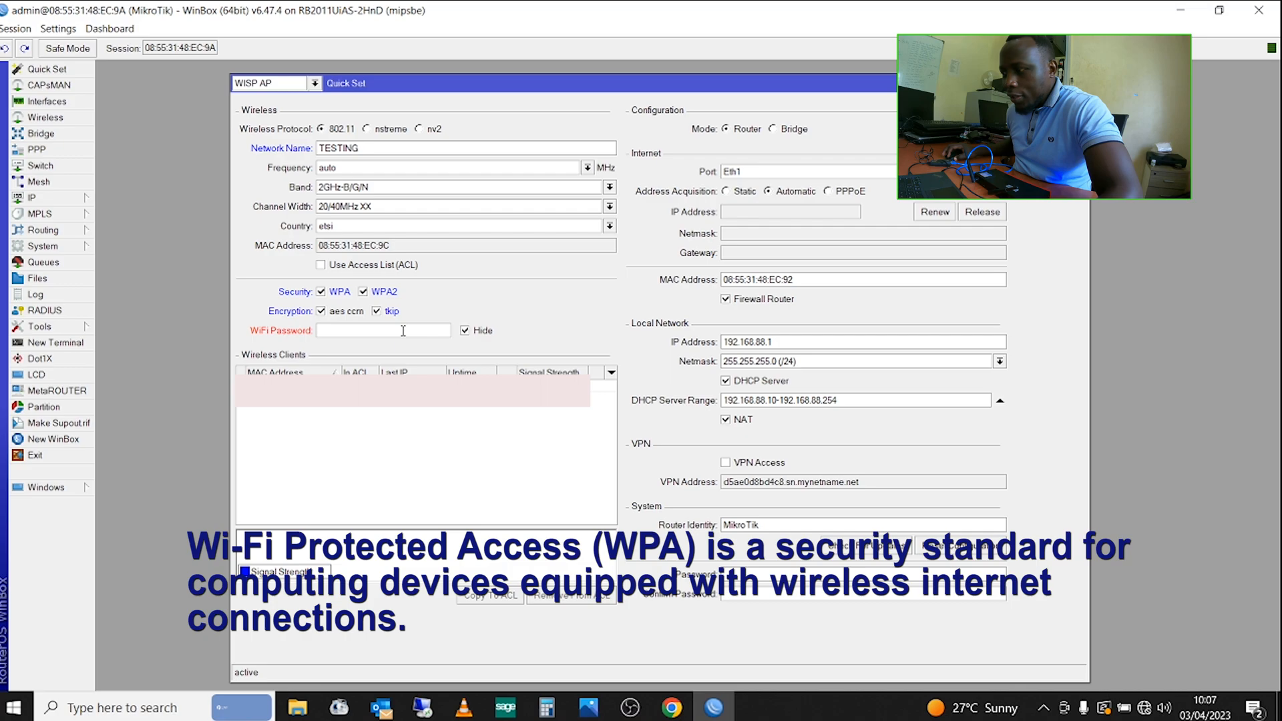
pyautogui.moveTo(1143, 696)
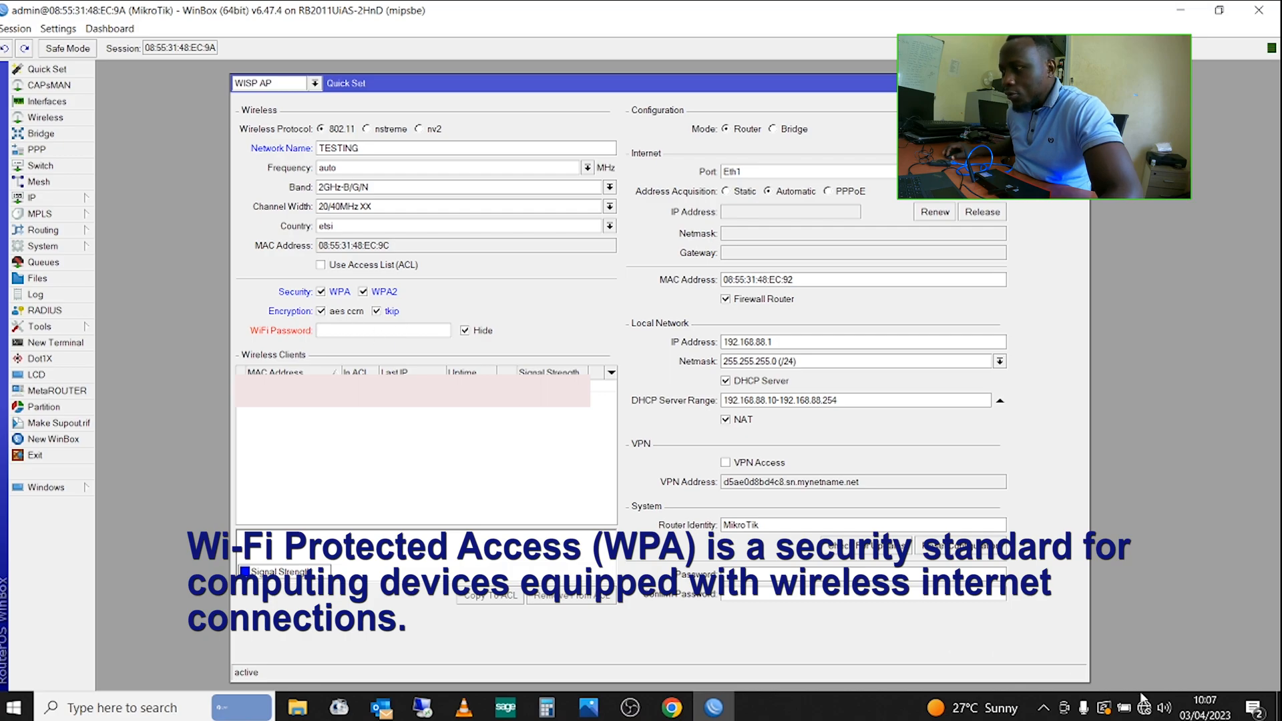
pyautogui.click(1144, 707)
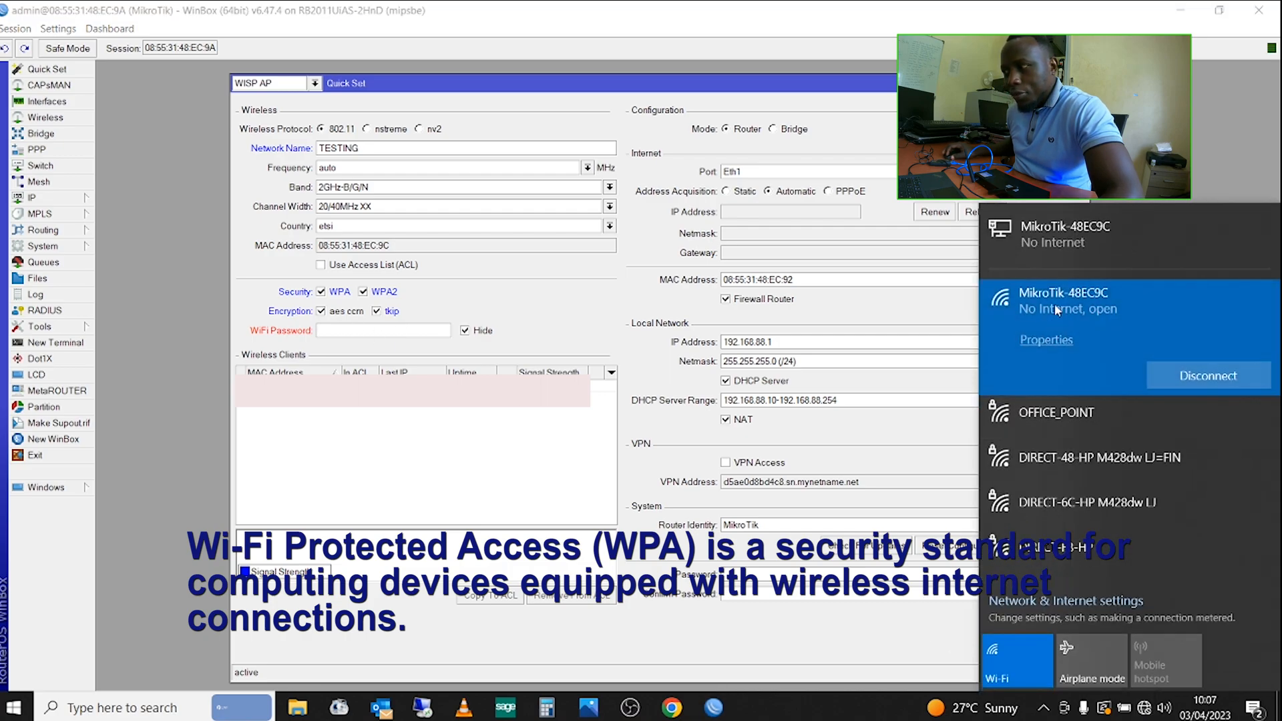
pyautogui.moveTo(1086, 345)
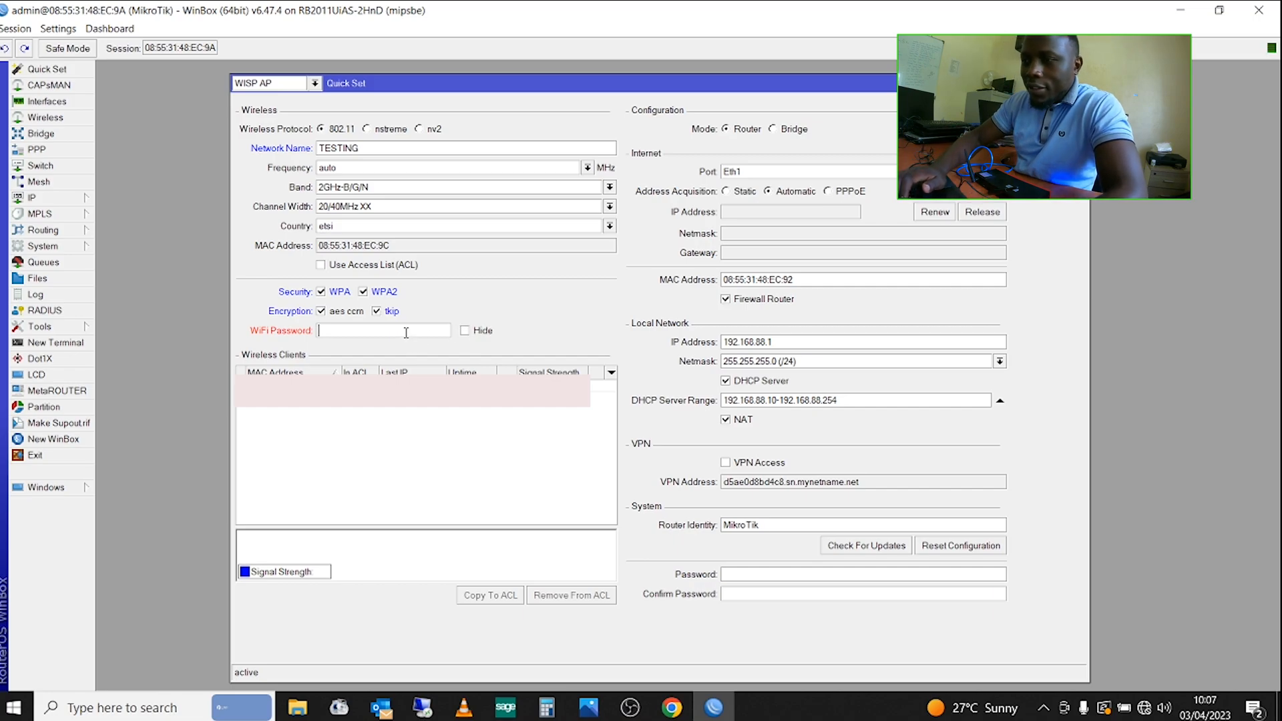
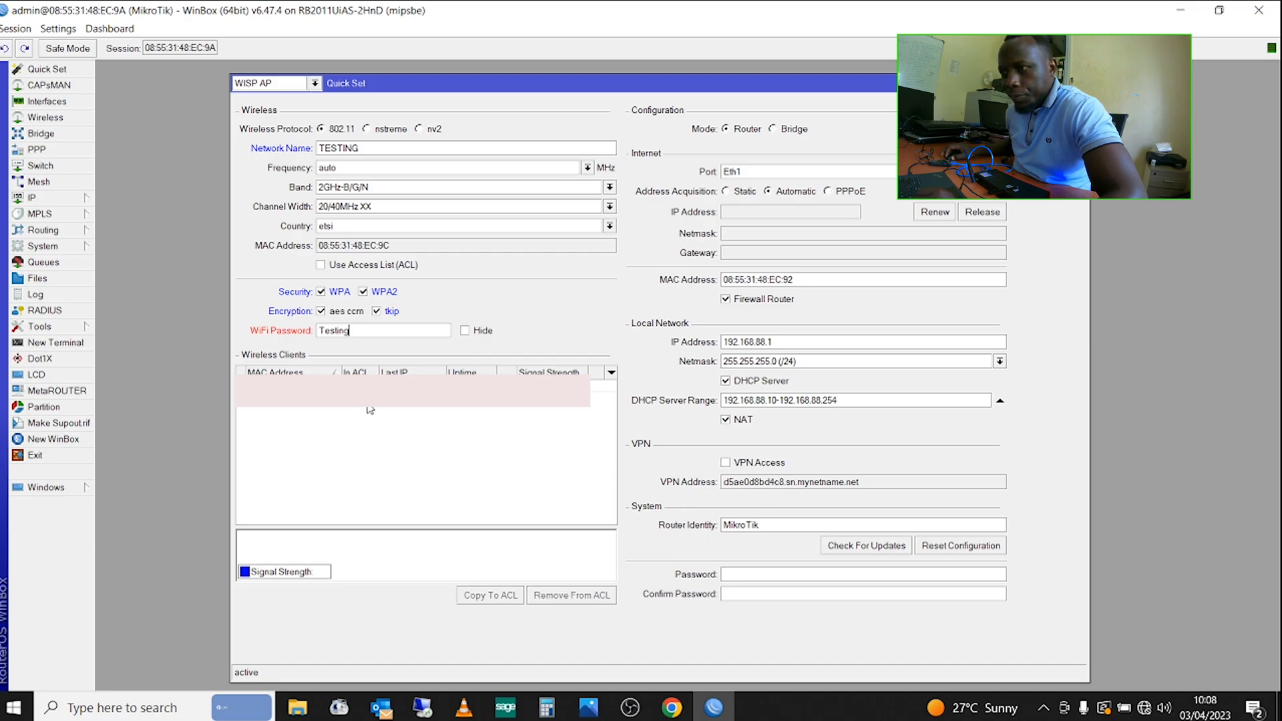
pyautogui.moveTo(407, 445)
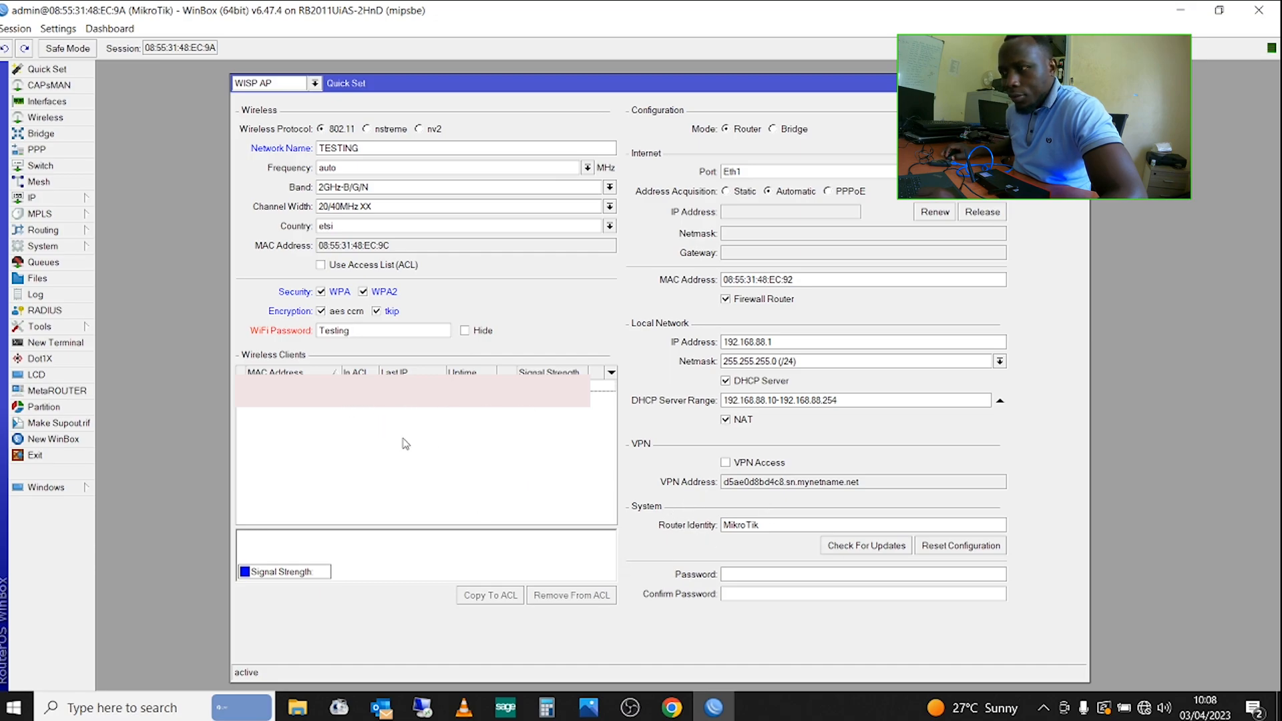
pyautogui.moveTo(663, 559)
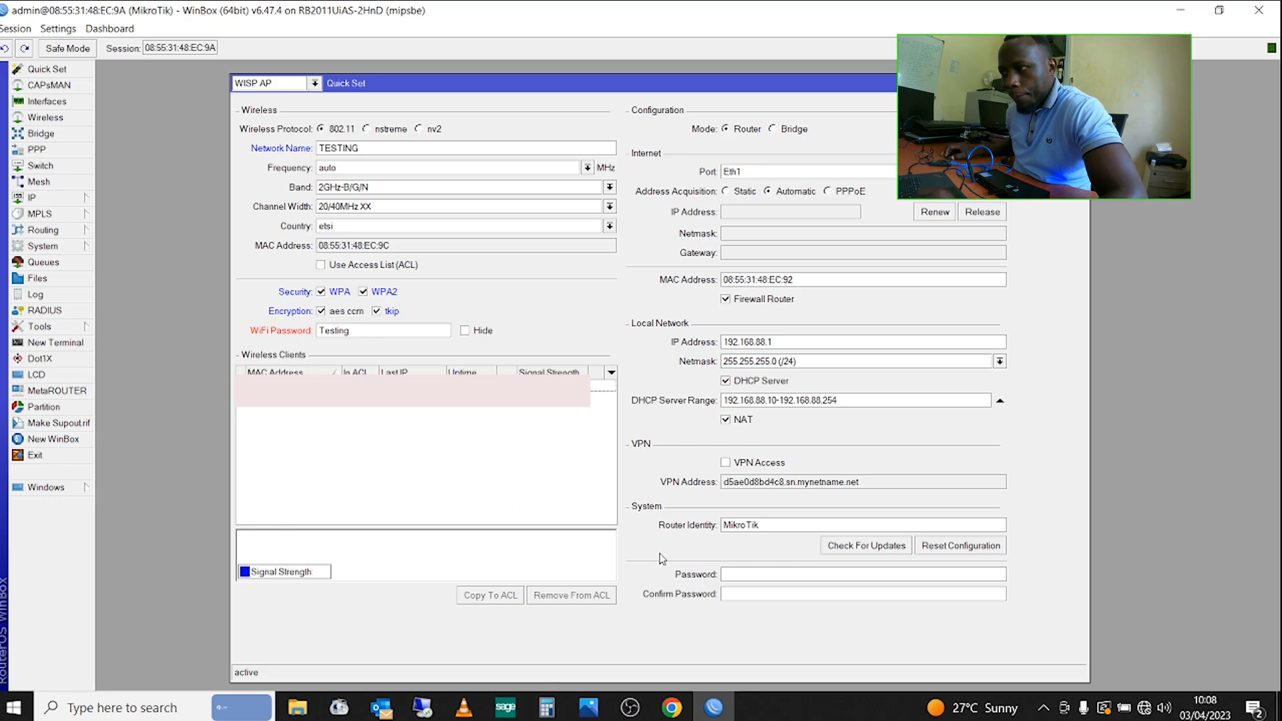
pyautogui.moveTo(649, 555)
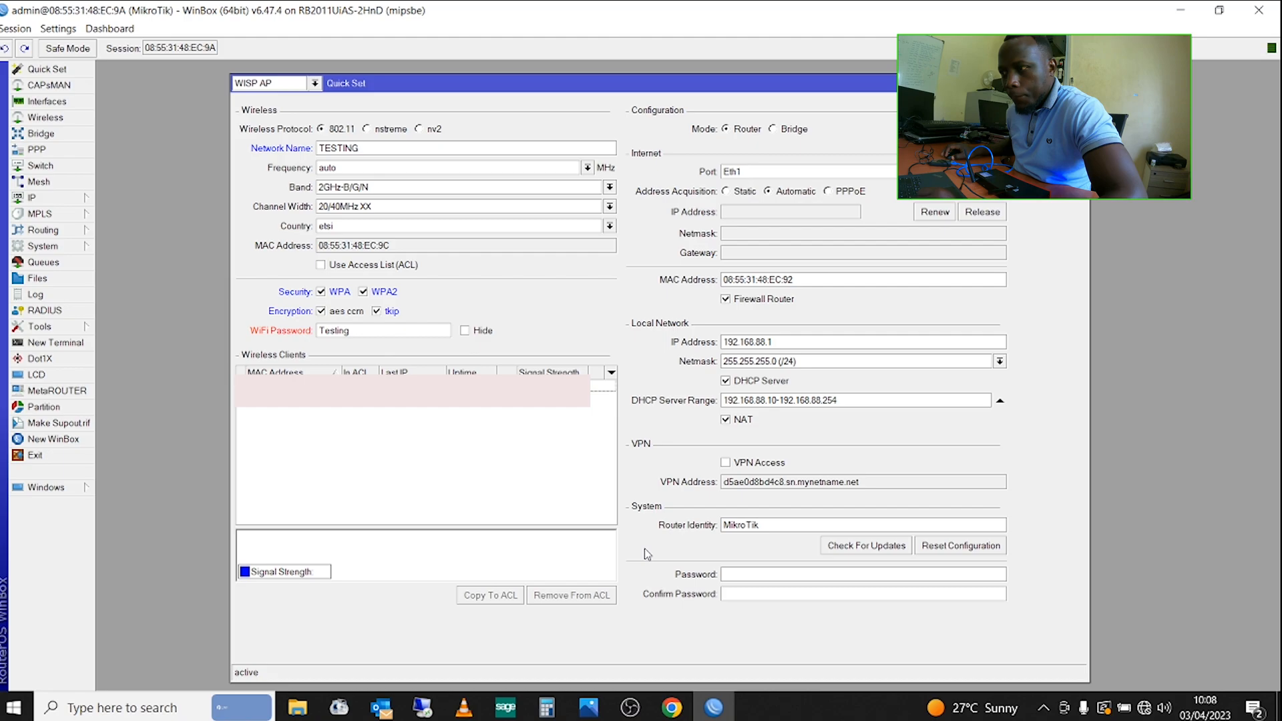
pyautogui.moveTo(487, 409)
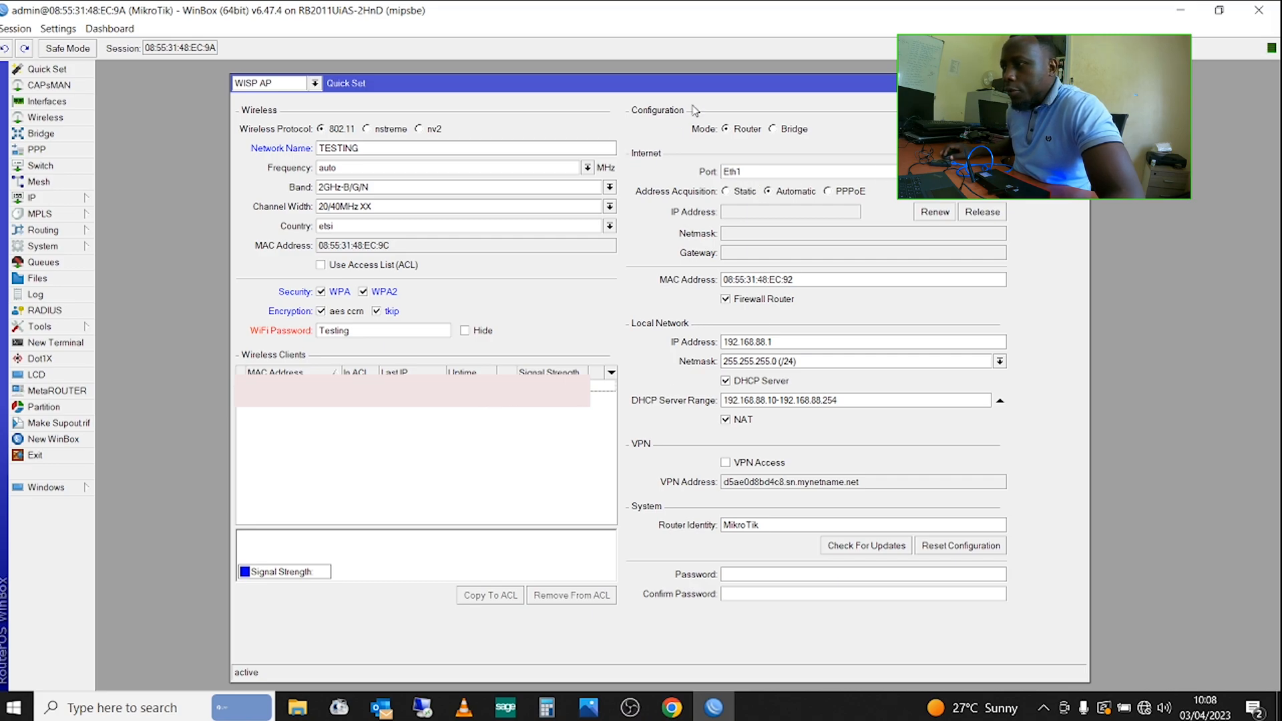
pyautogui.moveTo(739, 128)
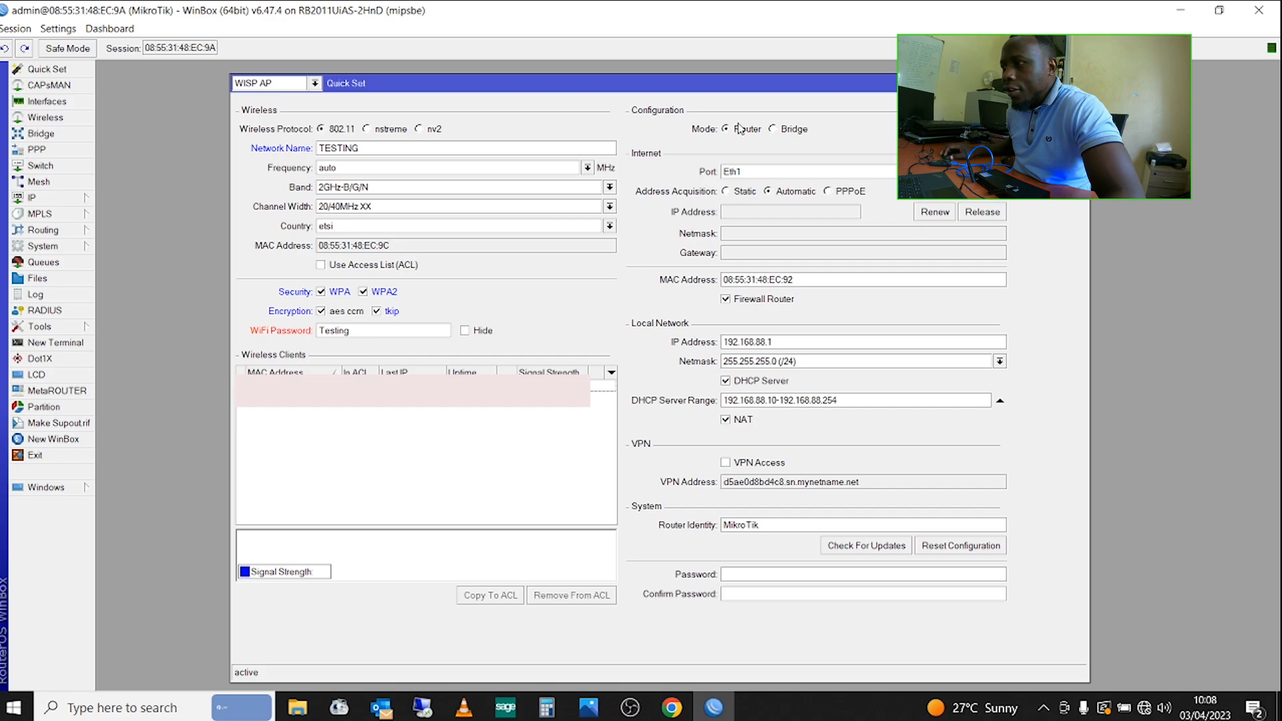
pyautogui.moveTo(753, 136)
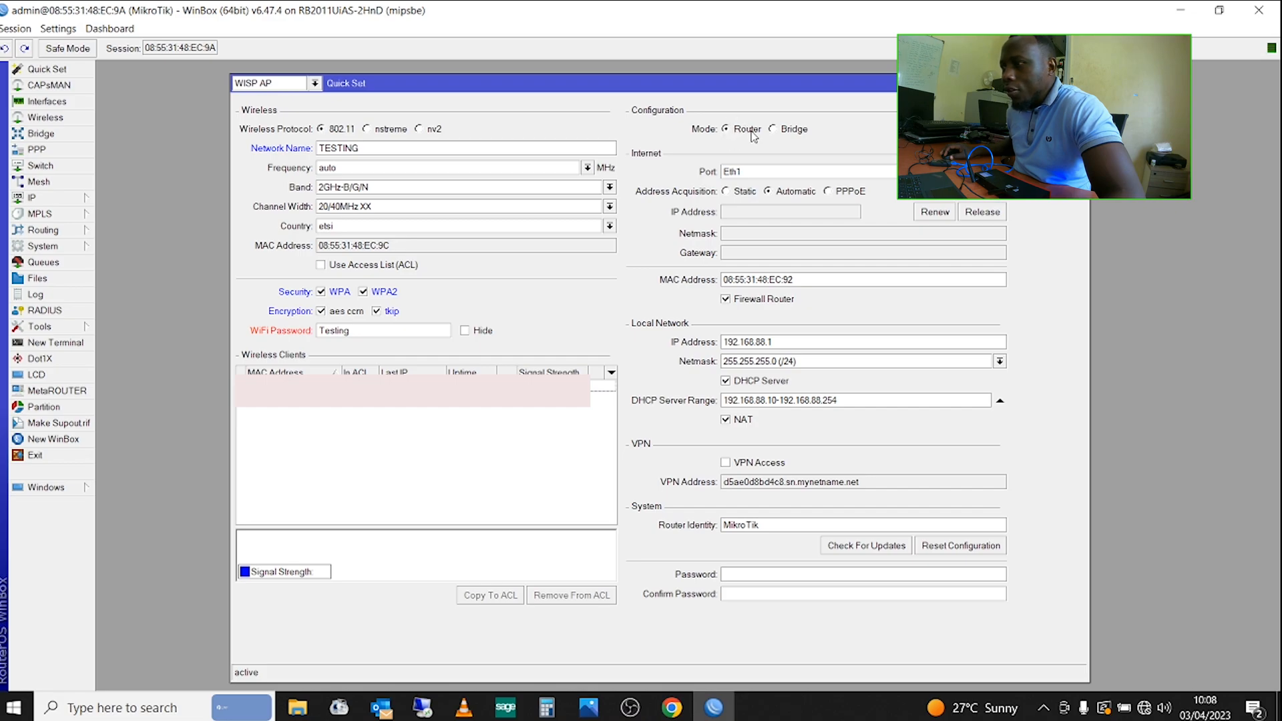
pyautogui.moveTo(798, 138)
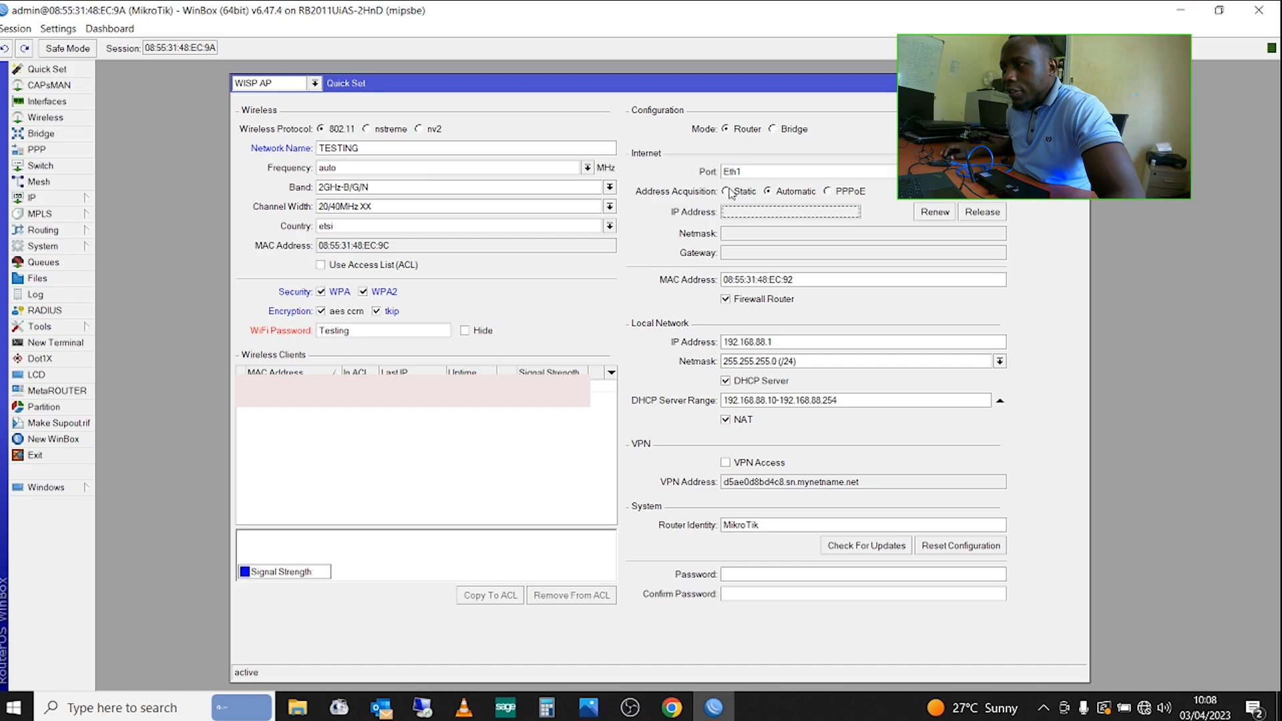
# Set static internet IP 192.168.1.70, netmask 255.255.255.0 (/24), gateway 192.168.1.1.
pyautogui.click(728, 191)
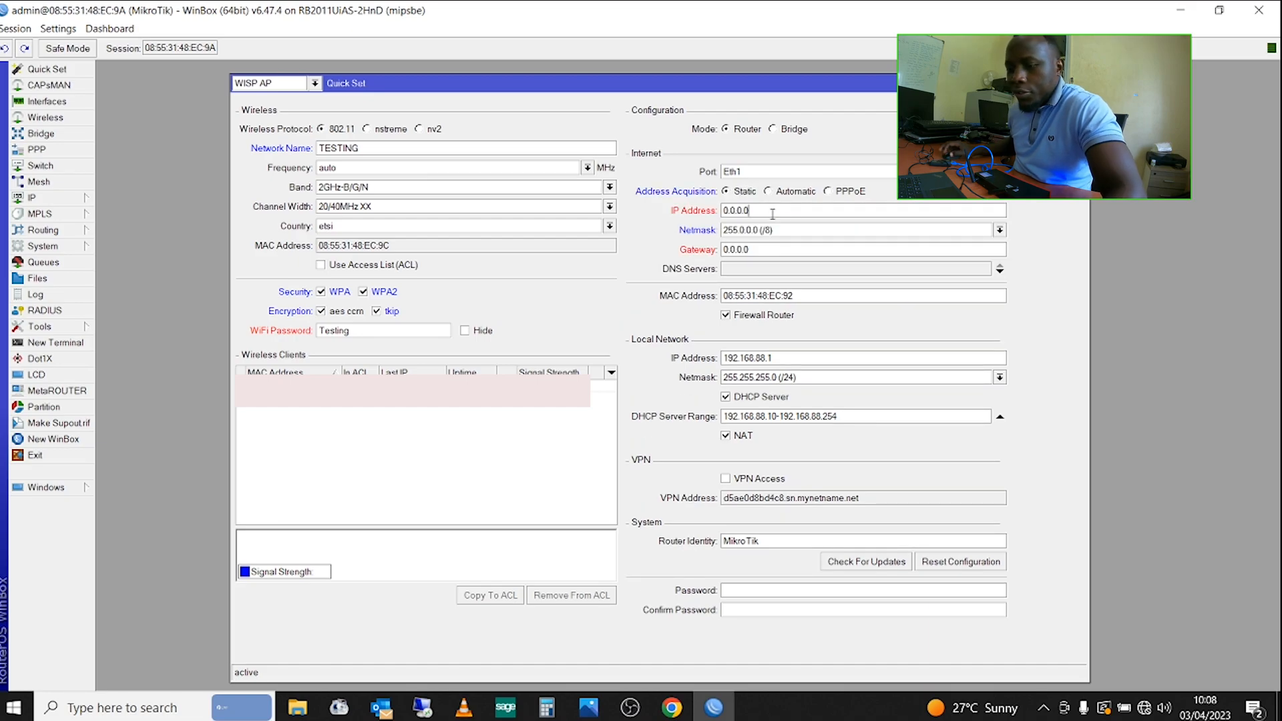
pyautogui.write('1')
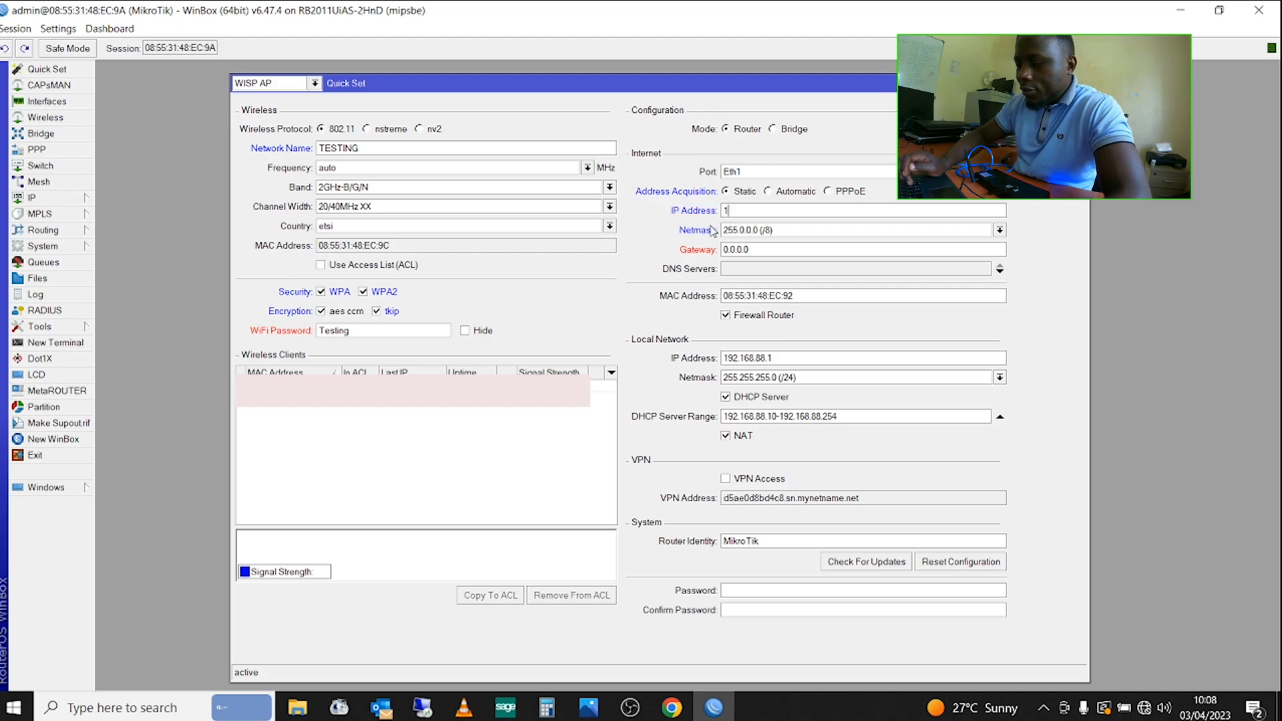
pyautogui.write('92.168.1.')
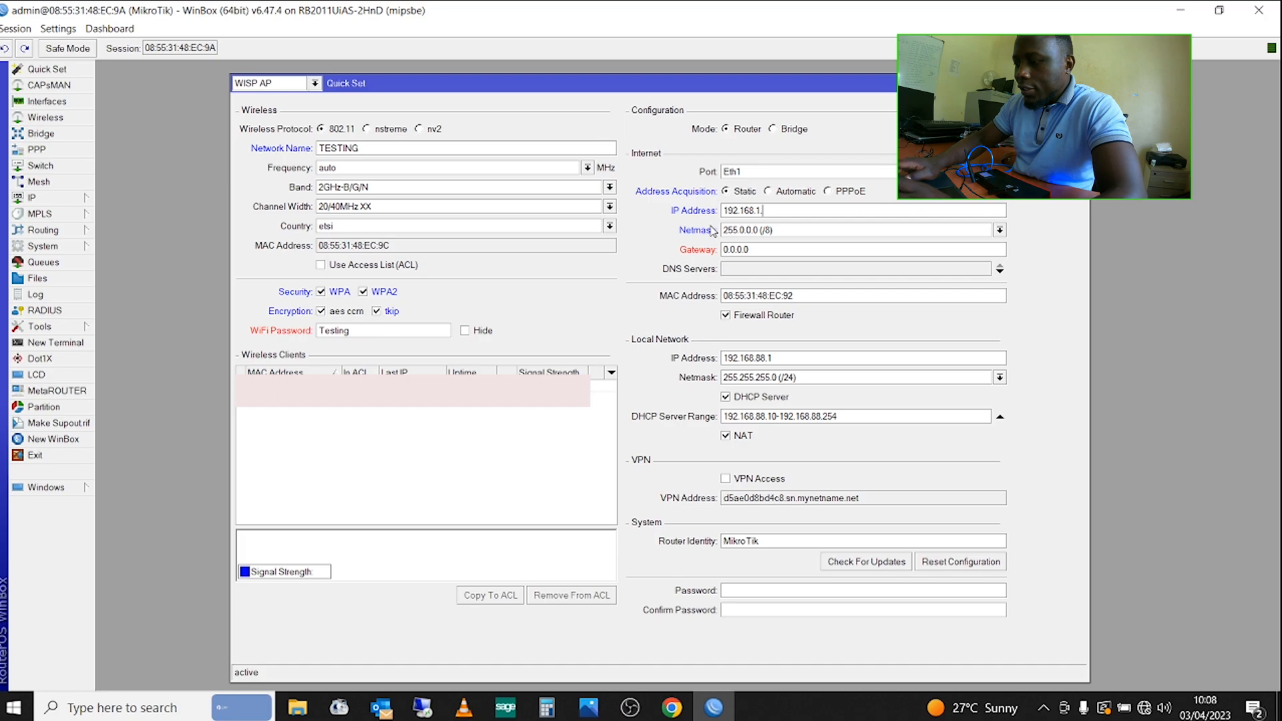
pyautogui.write('70')
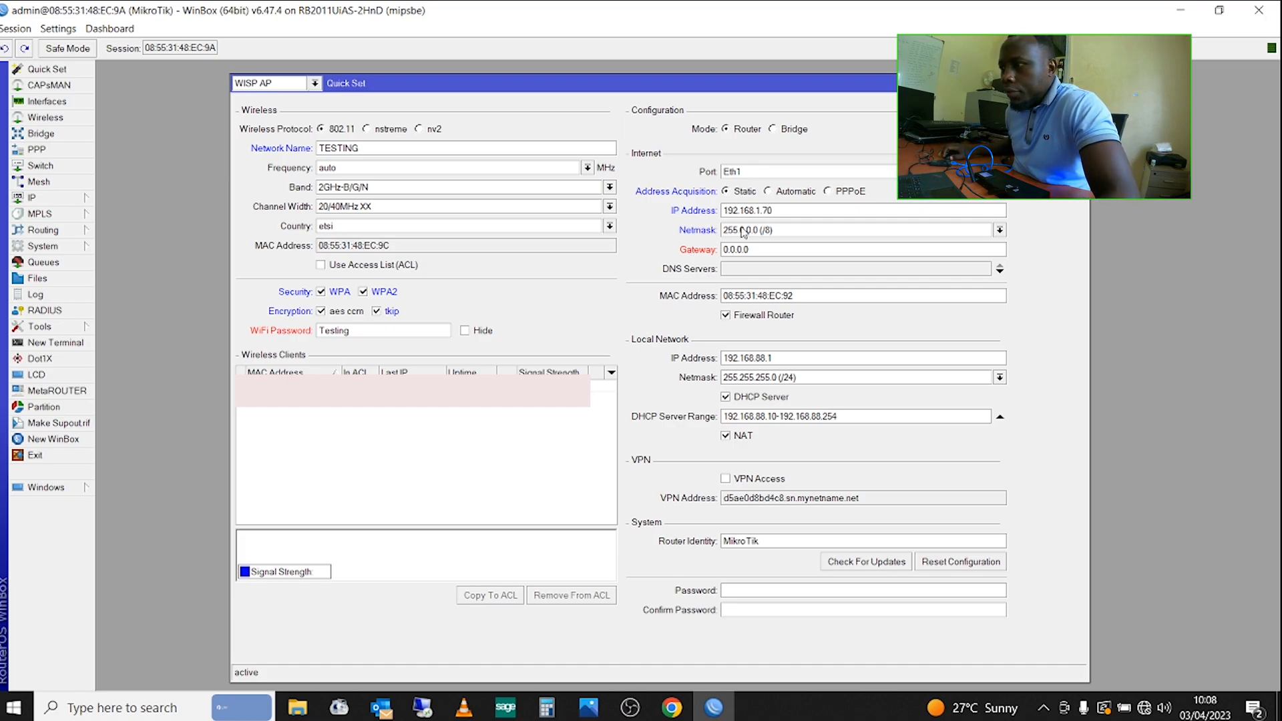
pyautogui.click(999, 230)
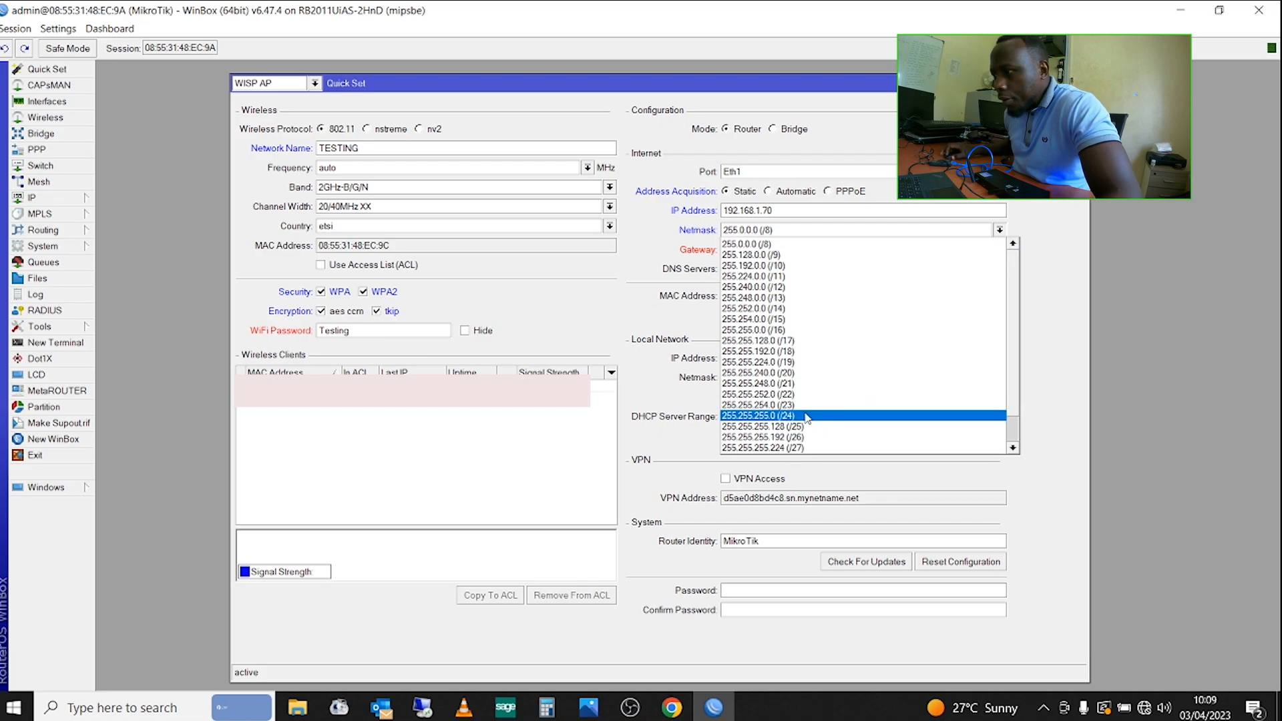
pyautogui.click(757, 415)
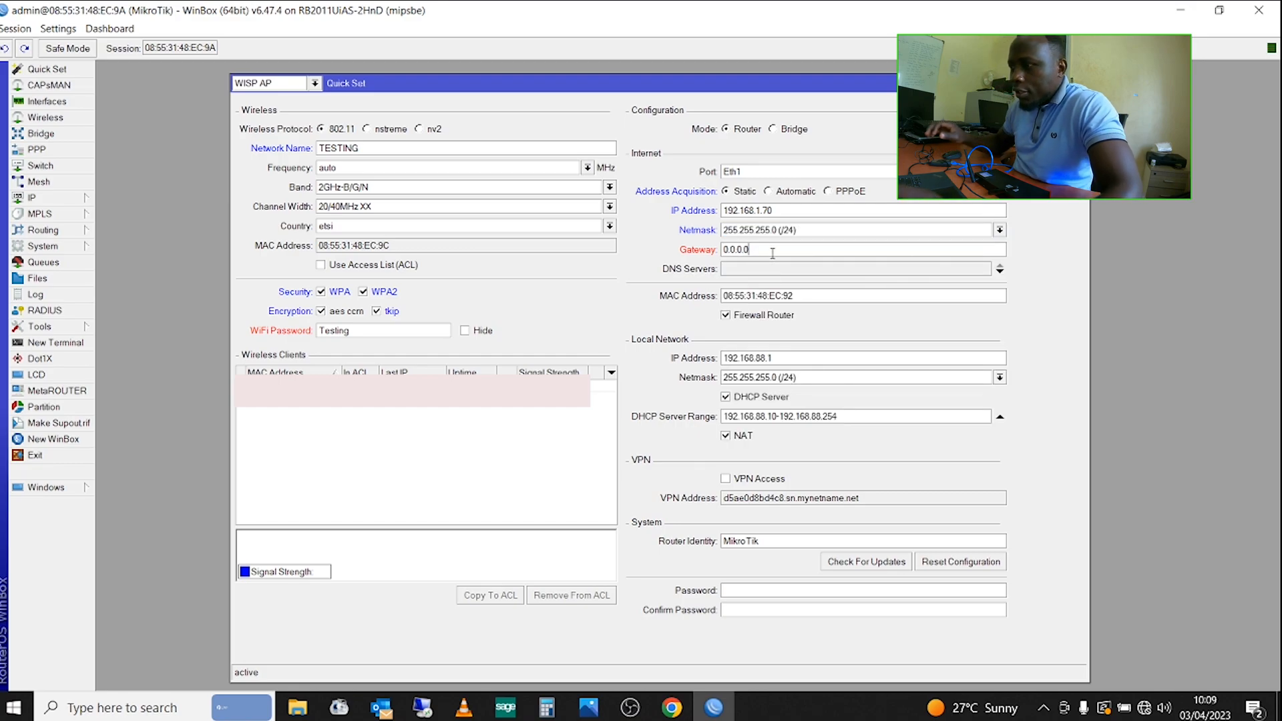
pyautogui.press('Backspace')
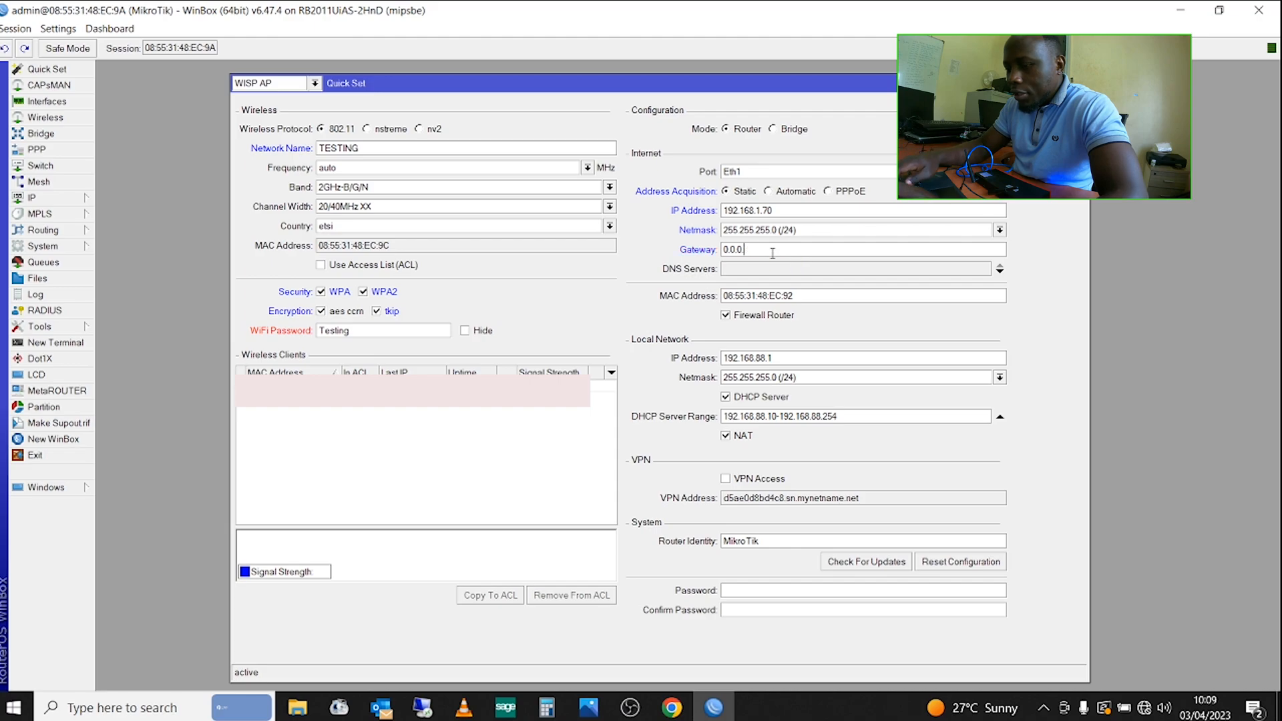
pyautogui.write('192.168.1.1')
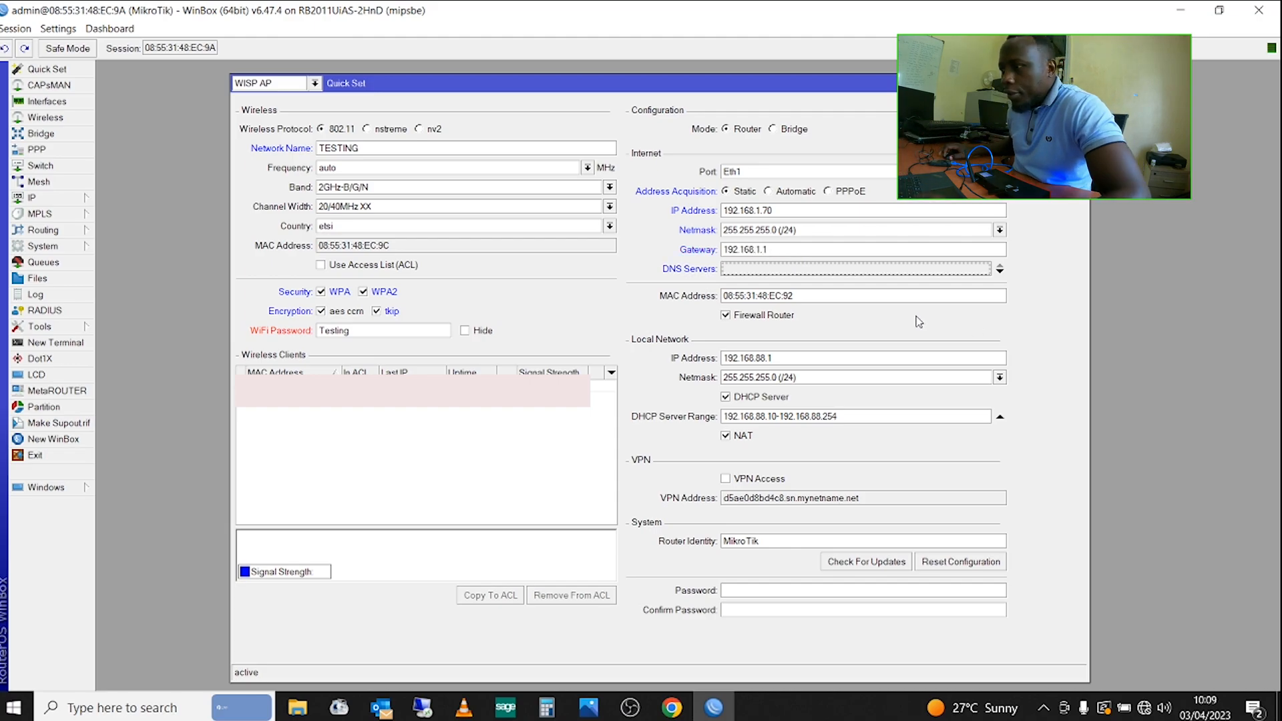
pyautogui.moveTo(875, 321)
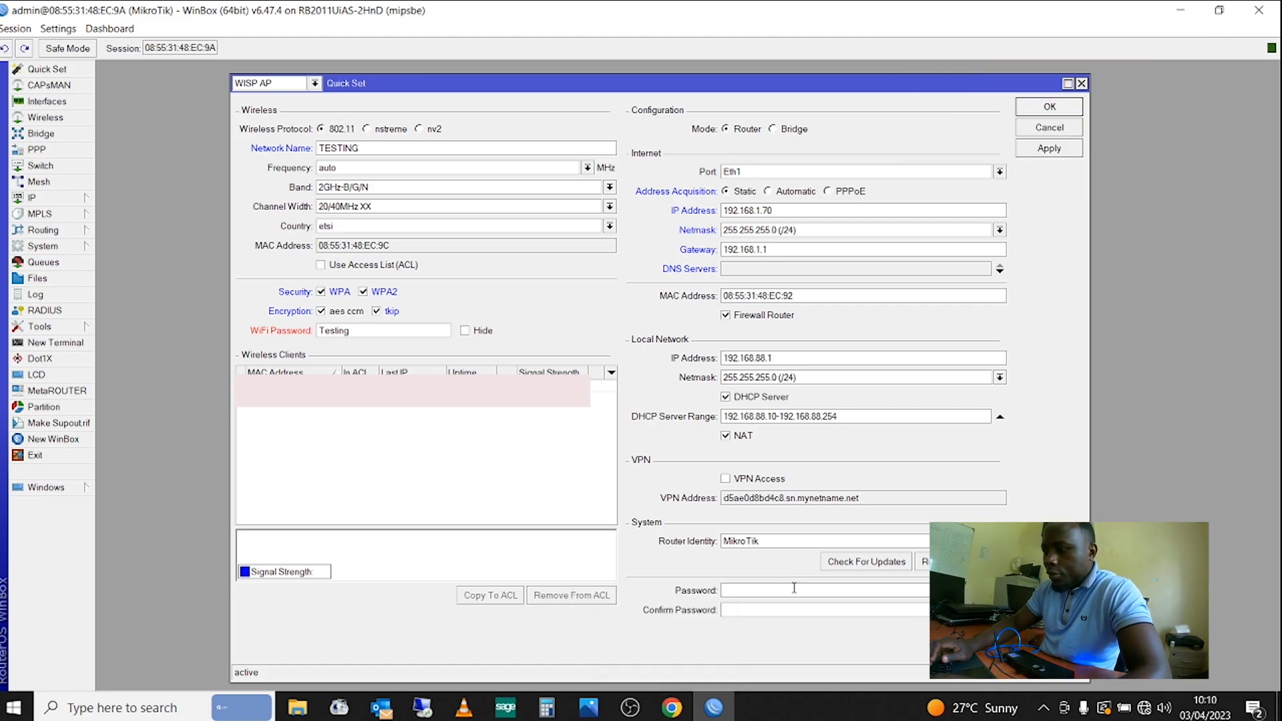
# Enter and confirm the admin password, apply, and dismiss the short WiFi password error.
pyautogui.write('*')
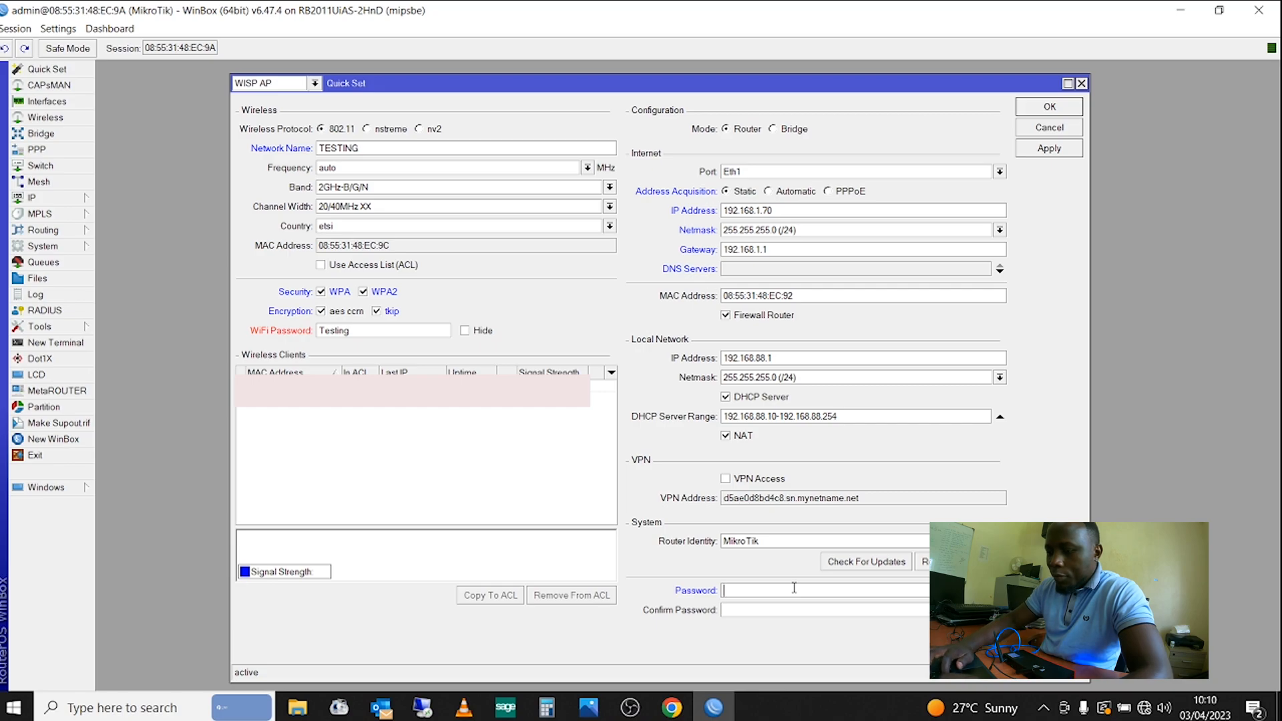
pyautogui.write('*****')
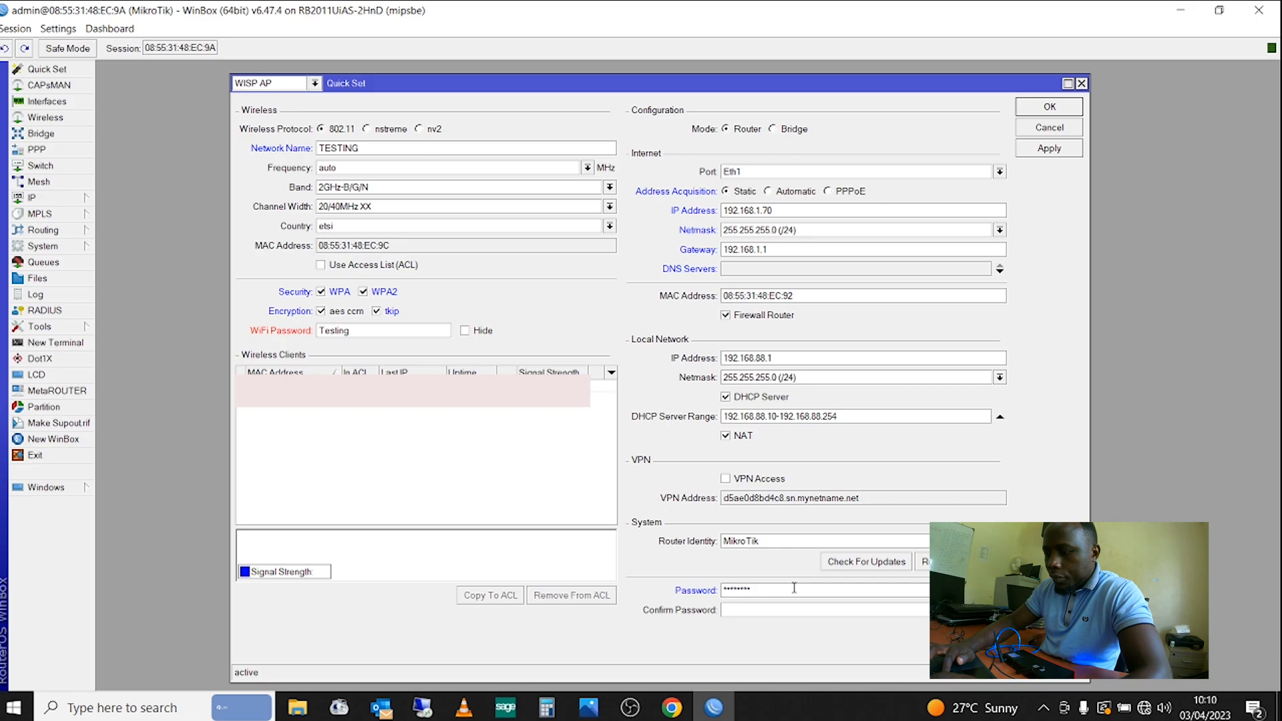
pyautogui.write('*****')
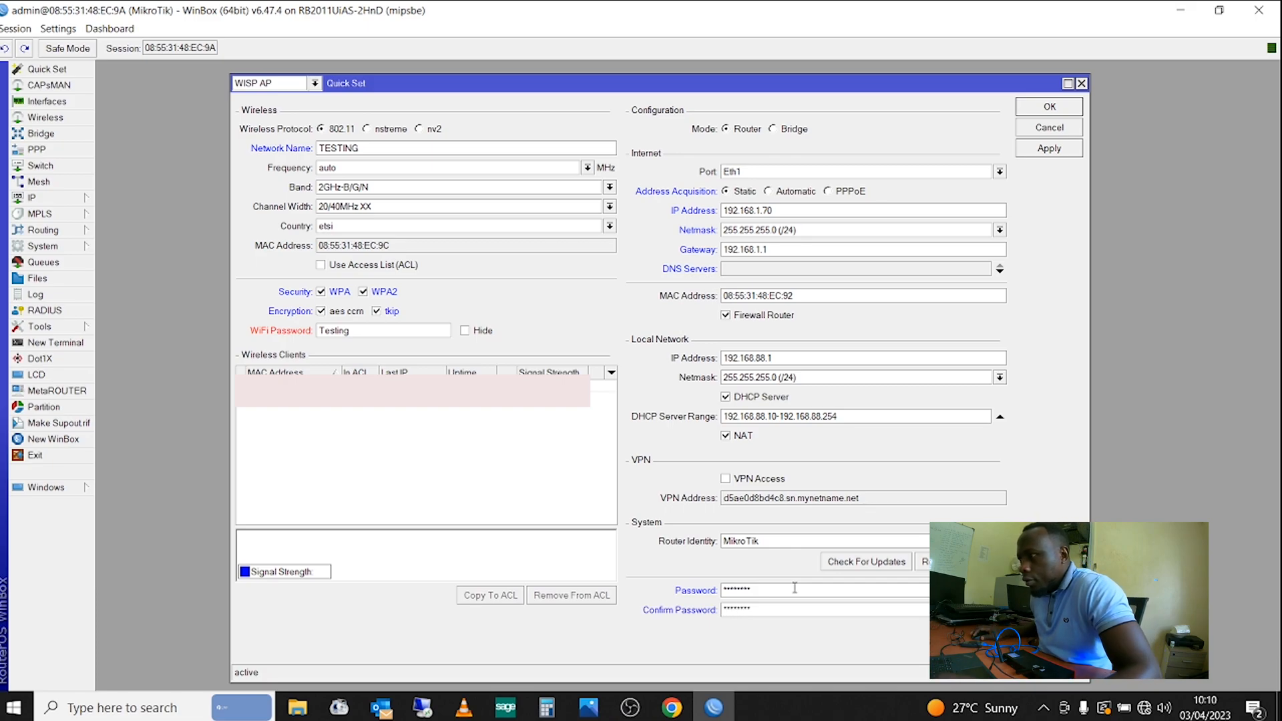
pyautogui.click(1049, 148)
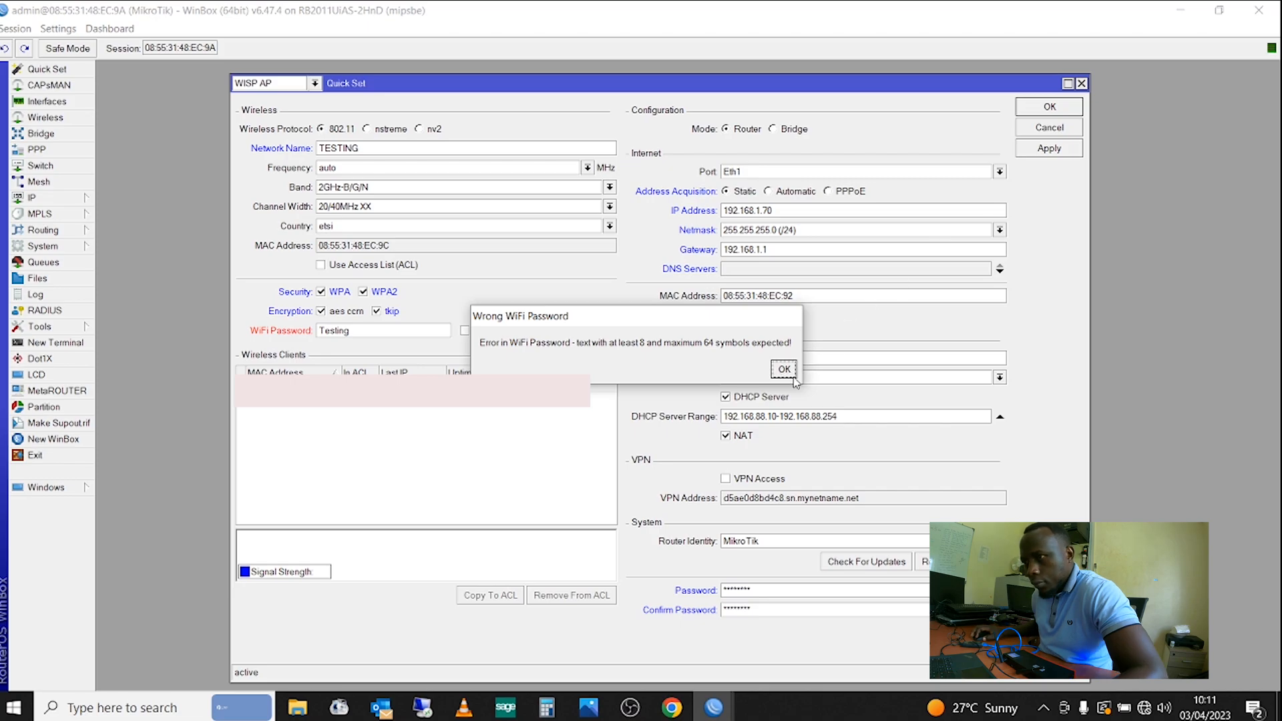
pyautogui.click(782, 369)
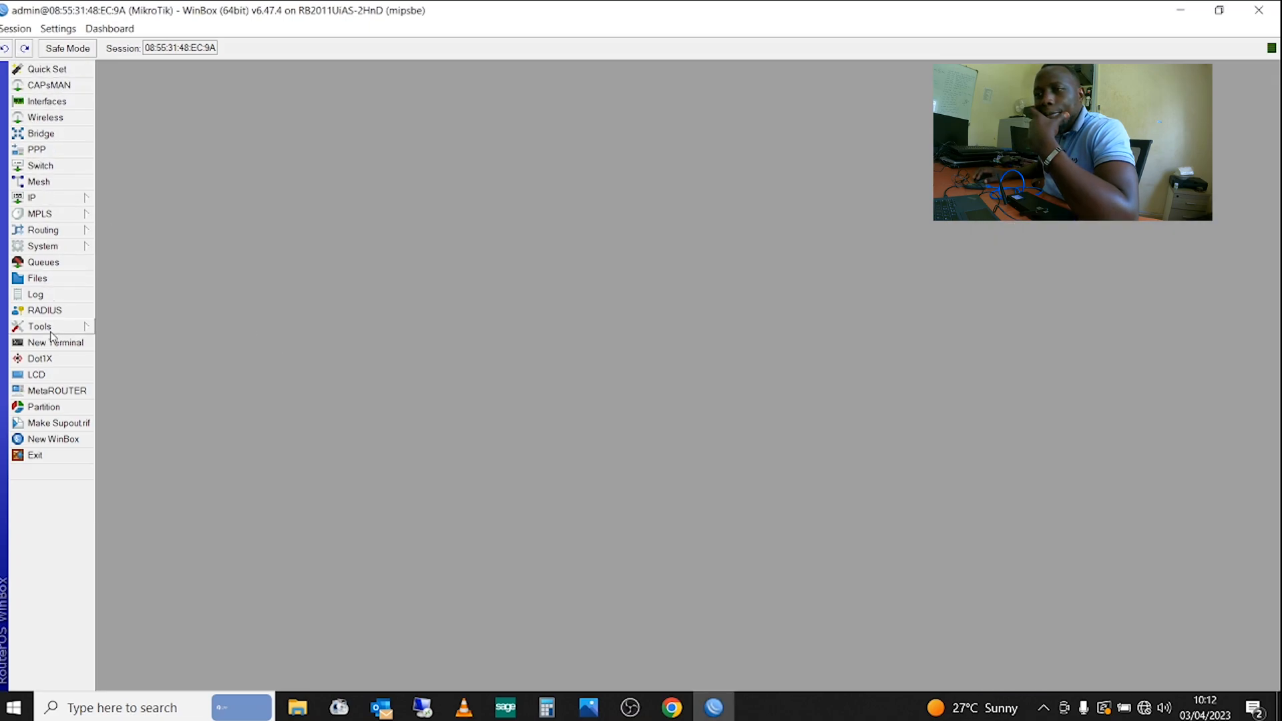
# Reboot the router from System > Reboot and confirm with Yes.
pyautogui.click(42, 247)
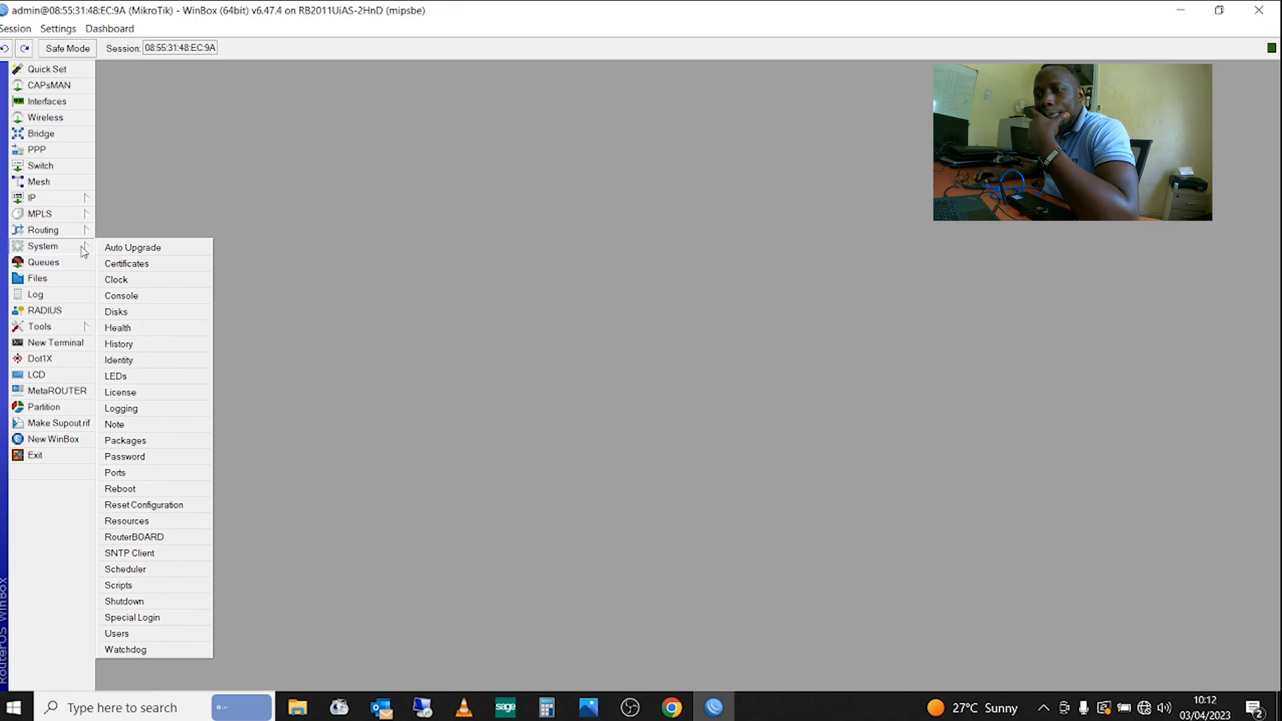
pyautogui.click(119, 488)
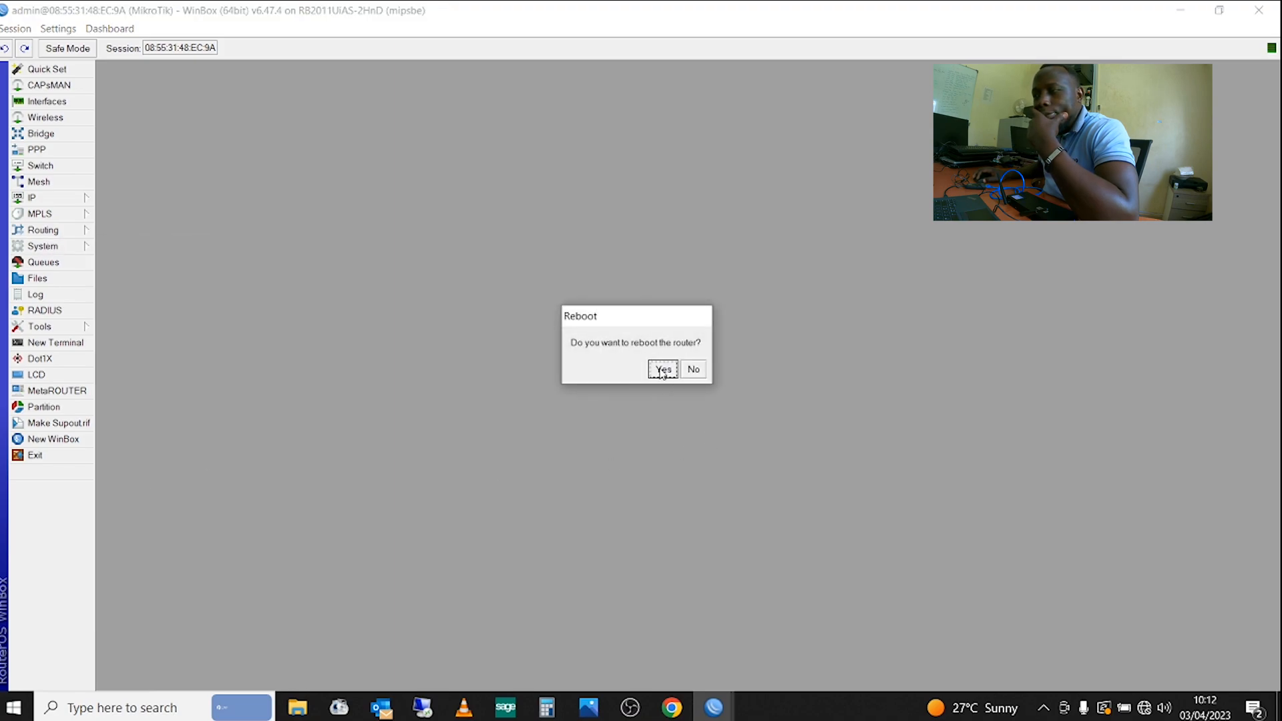
pyautogui.click(663, 369)
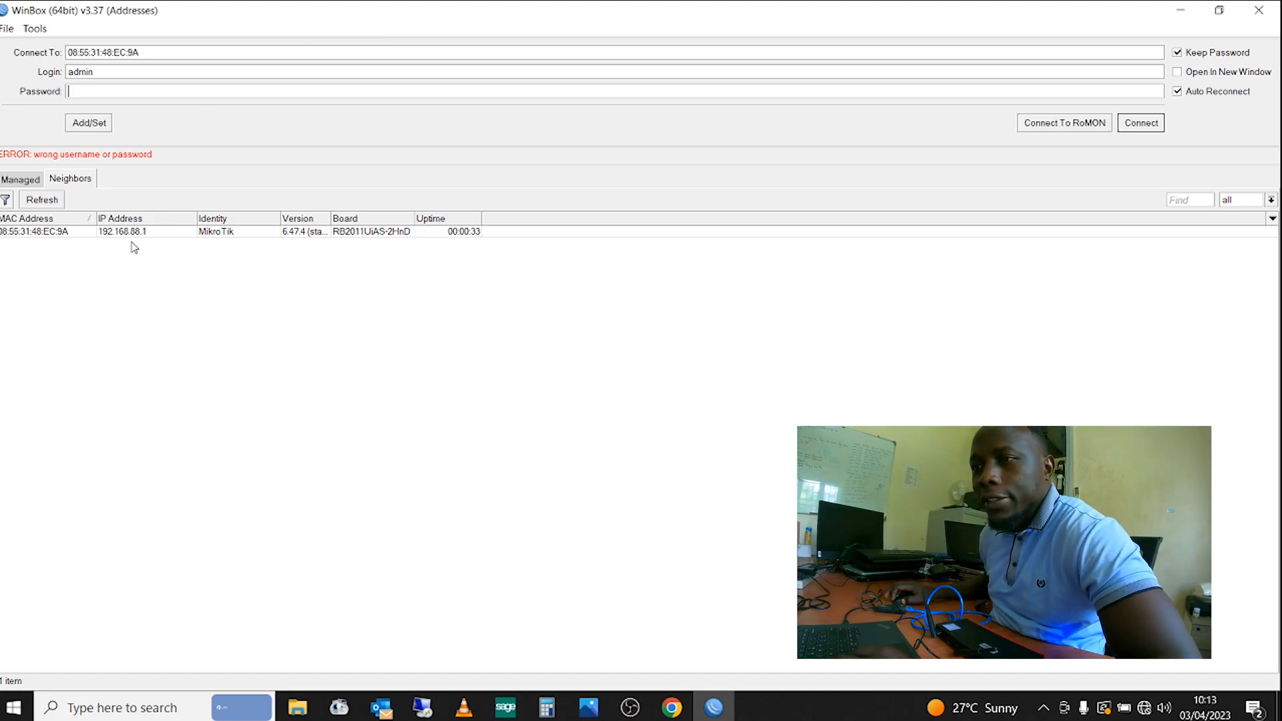
# Log back in to the router at 192.168.88.1 and reopen Quick Set with the saved TESTING settings.
pyautogui.doubleClick(123, 230)
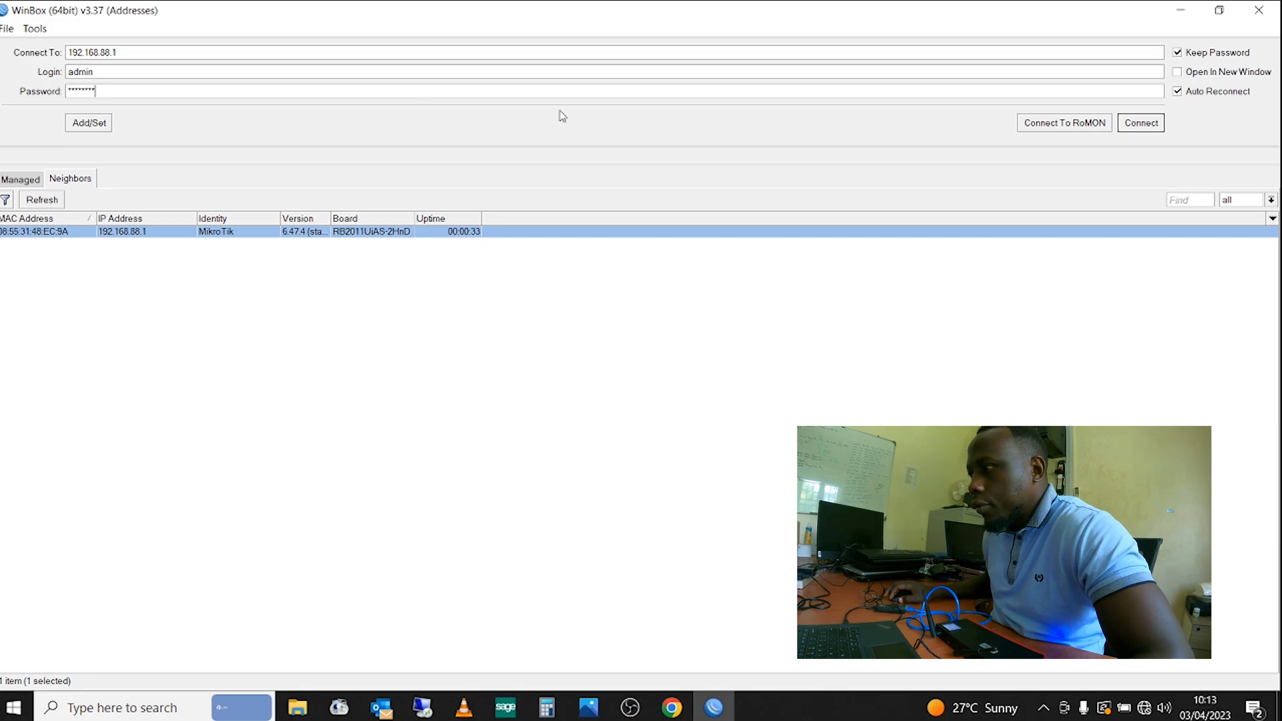
pyautogui.click(1140, 123)
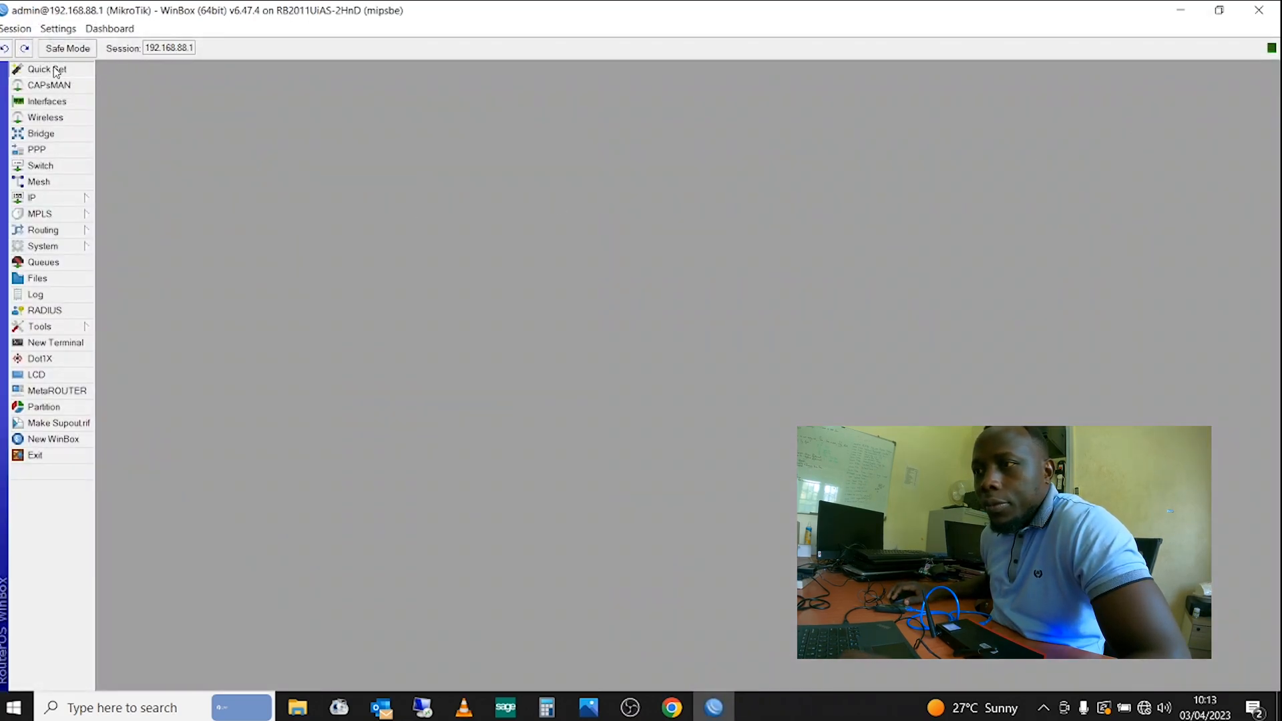
pyautogui.click(47, 69)
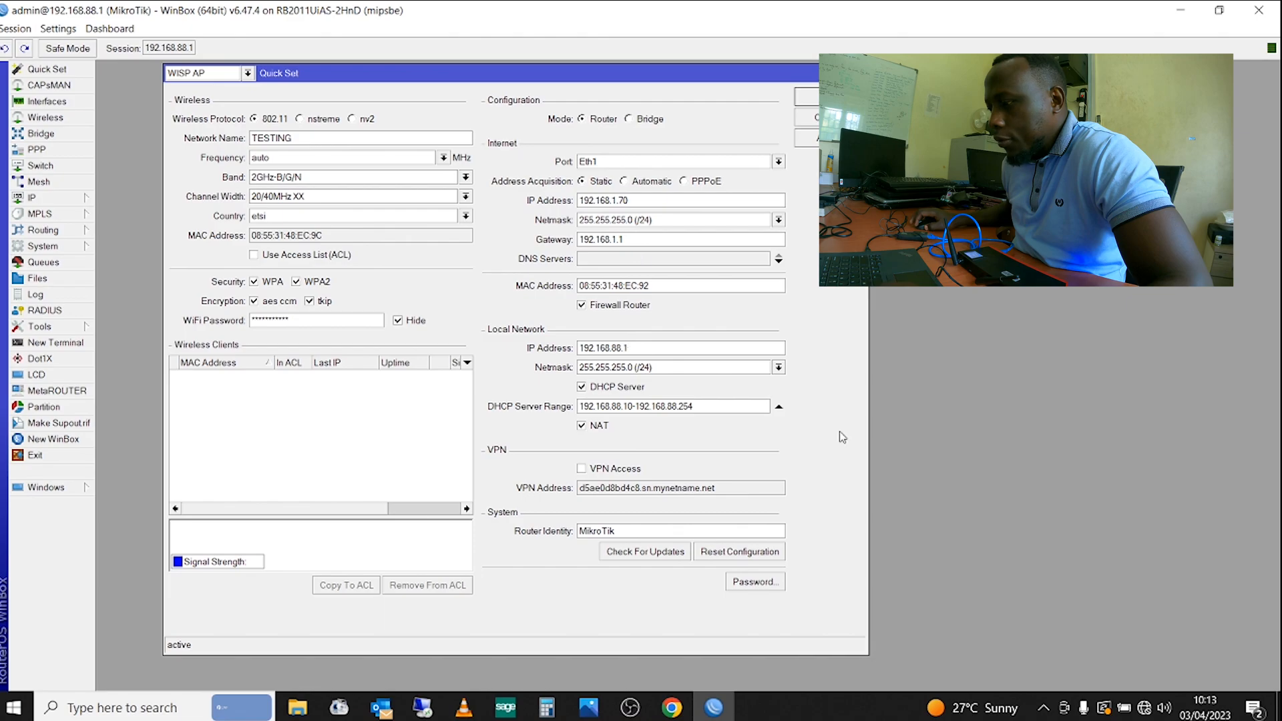
# Try joining the open MikroTik-48EC9C Wi-Fi network and dismiss the failed connection message.
pyautogui.click(1143, 707)
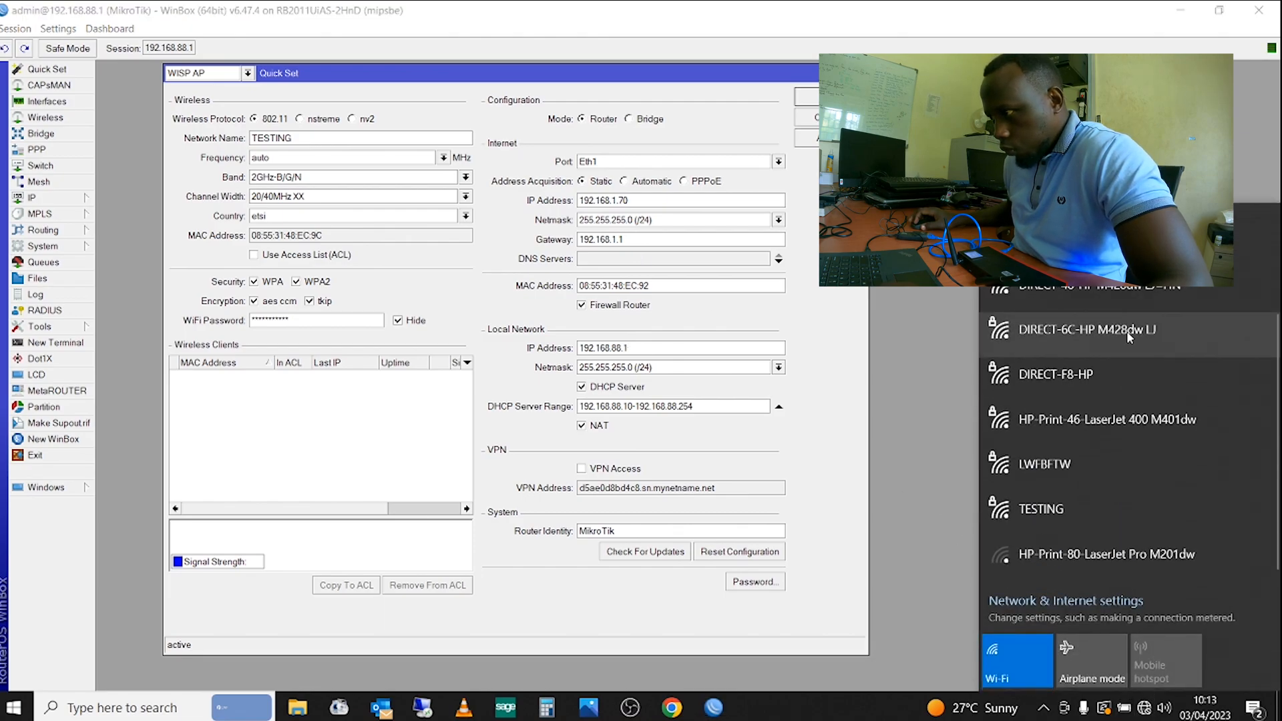
pyautogui.click(1063, 329)
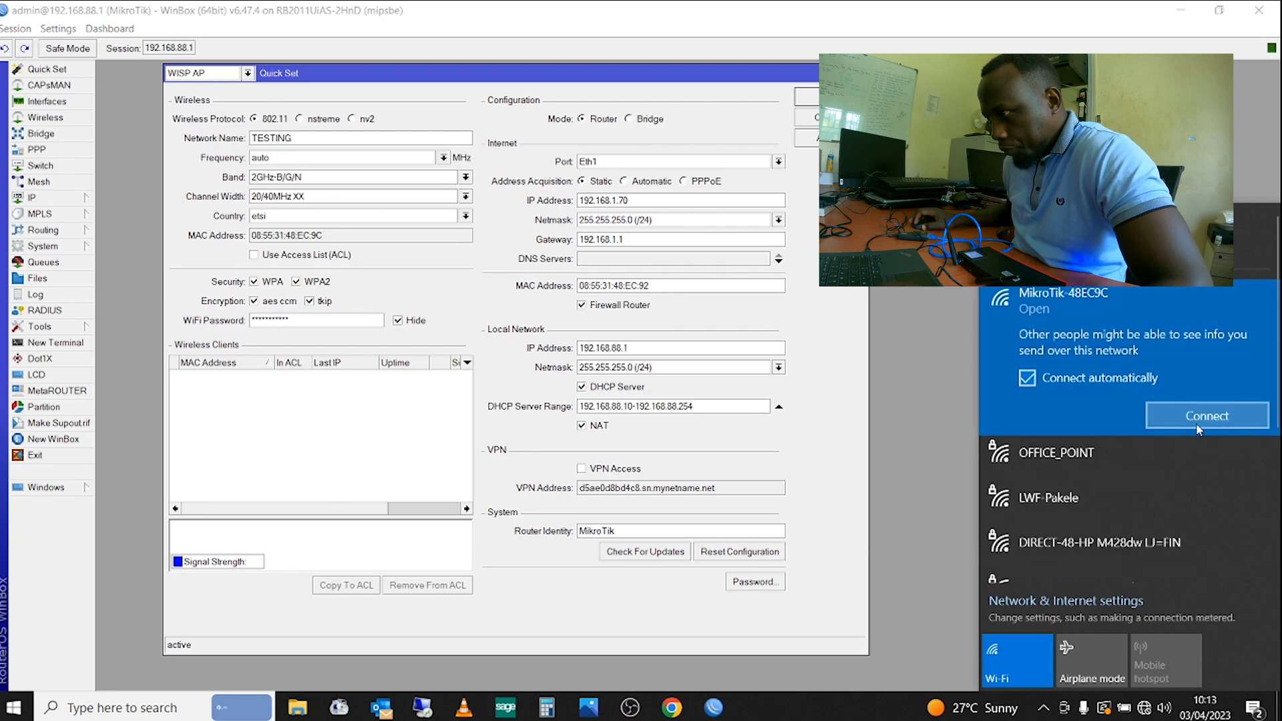
pyautogui.click(1206, 415)
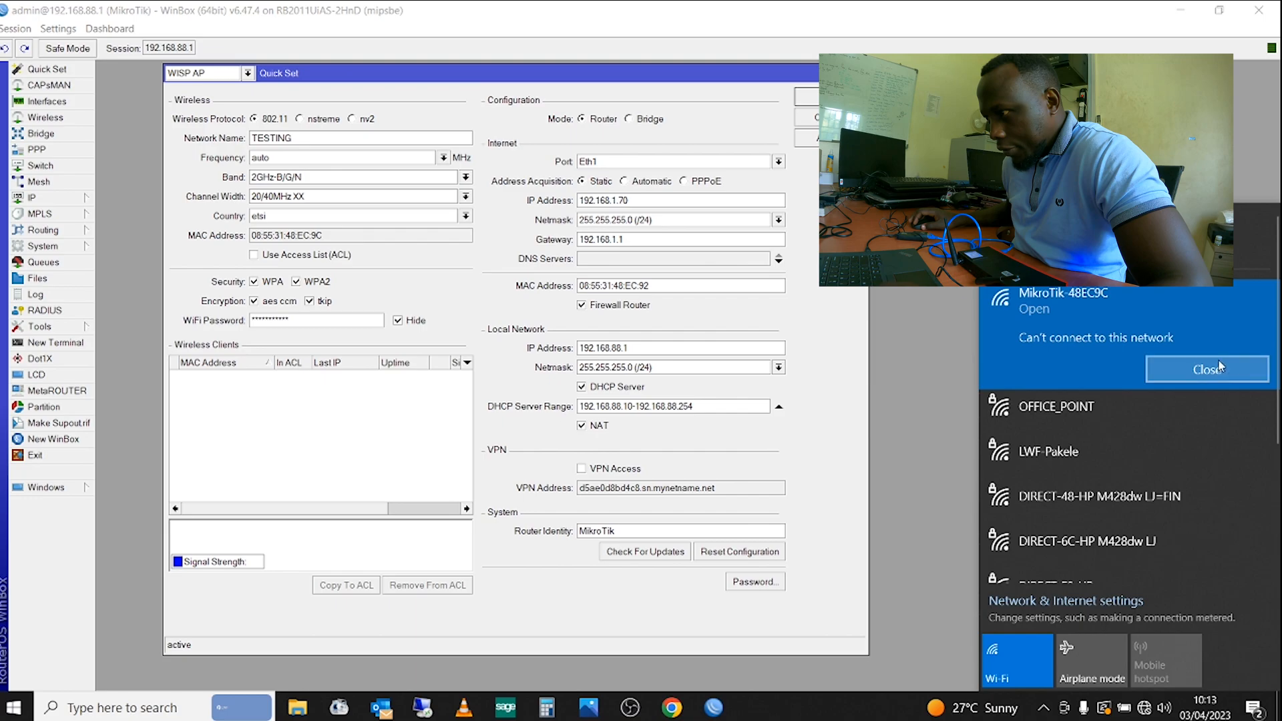
pyautogui.click(1208, 369)
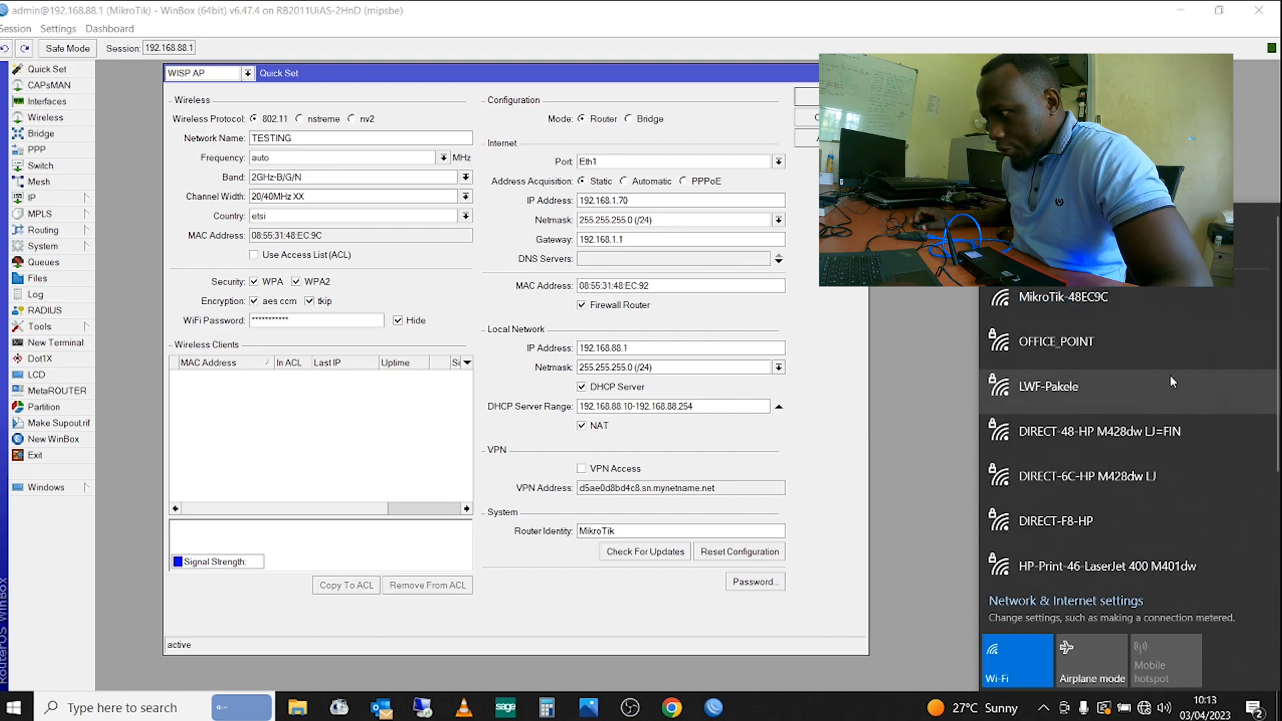
# Select the TESTING network and submit its security key.
pyautogui.scroll(-3)
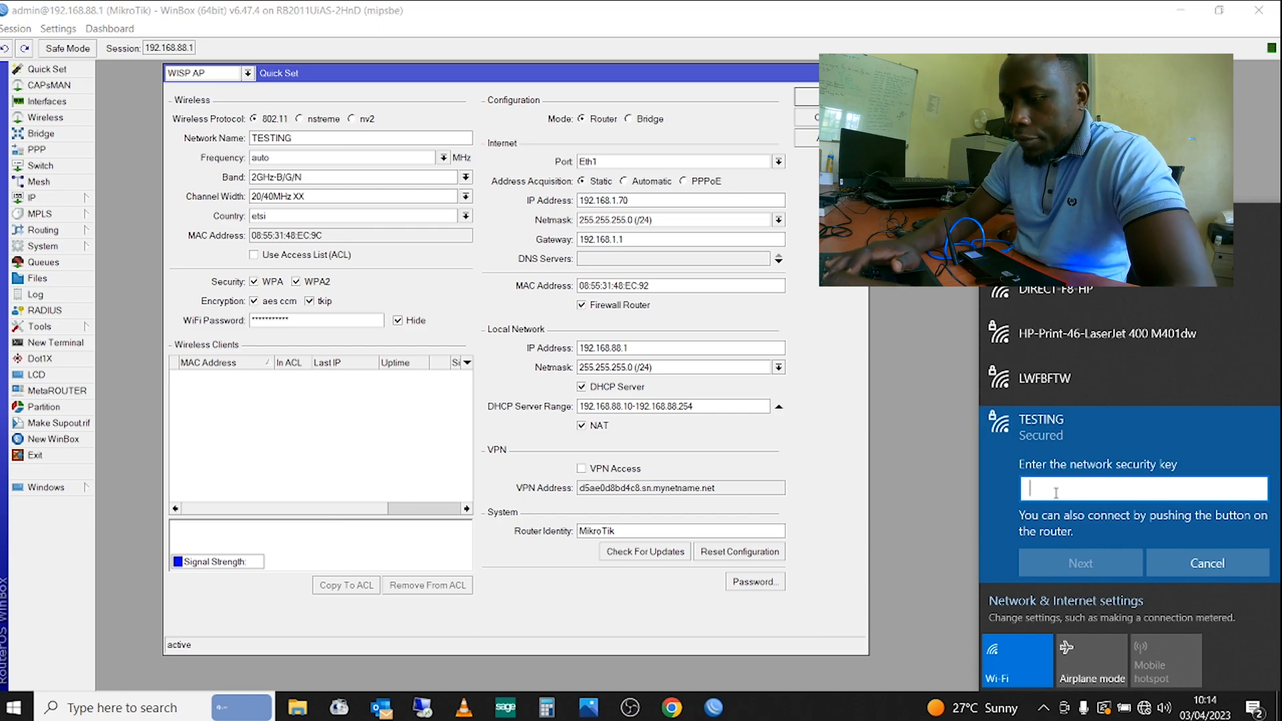
pyautogui.write('•••')
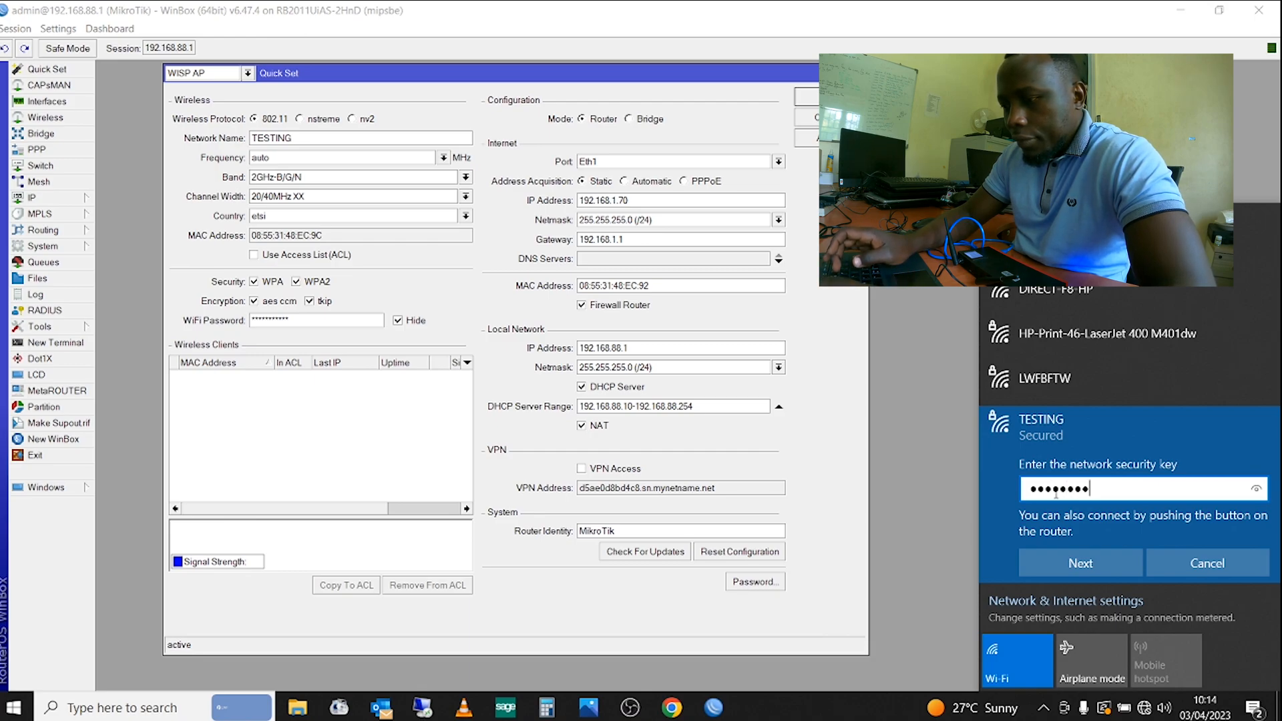
pyautogui.click(1079, 562)
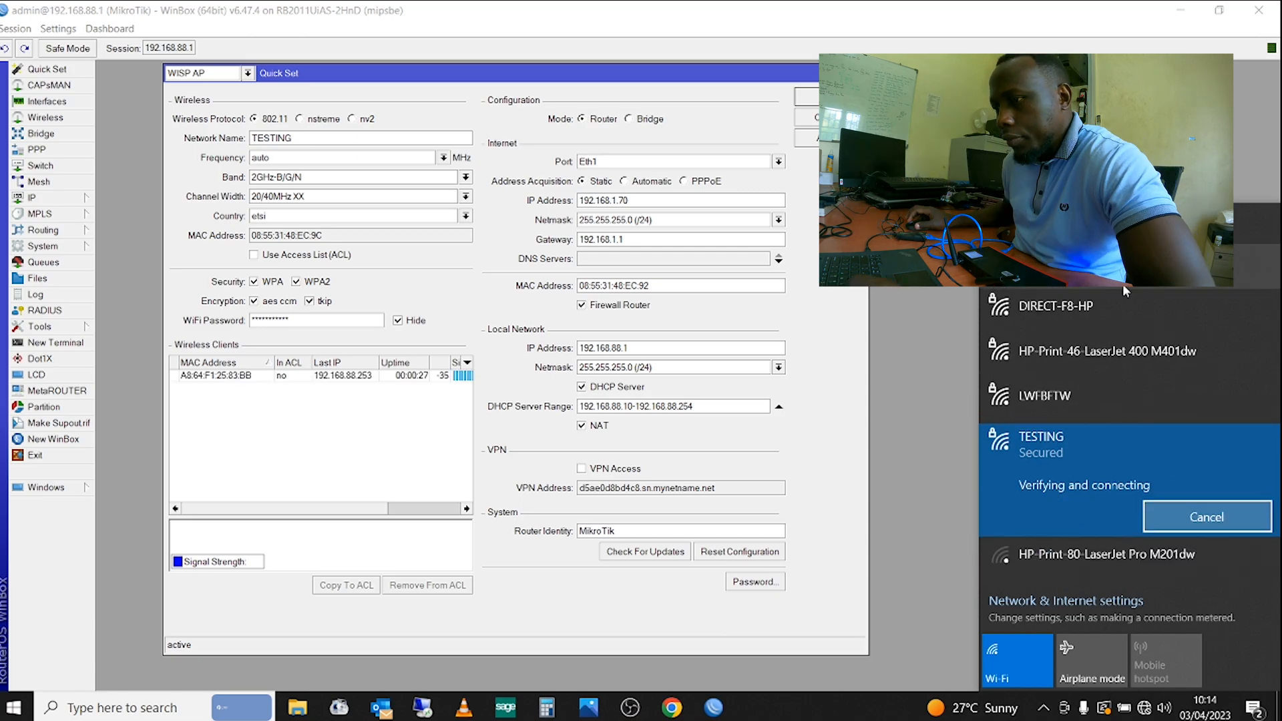